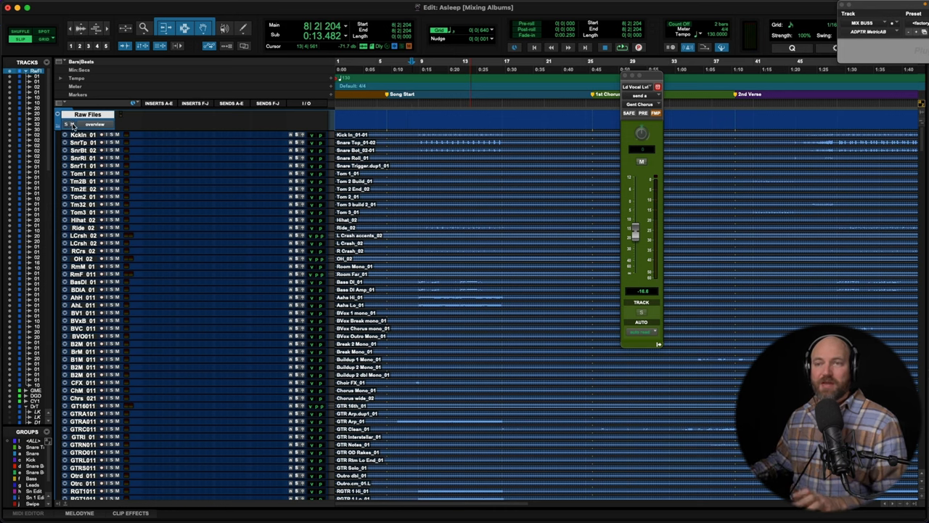
Go to the Fix-It in the Mix free PDF guide page and scroll through the guide
scroll("down", 3)
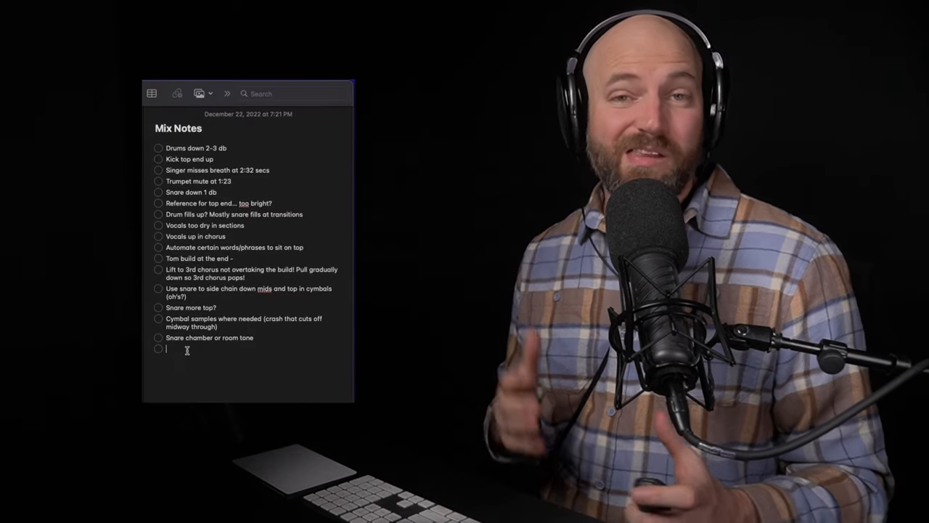
type("Vocals")
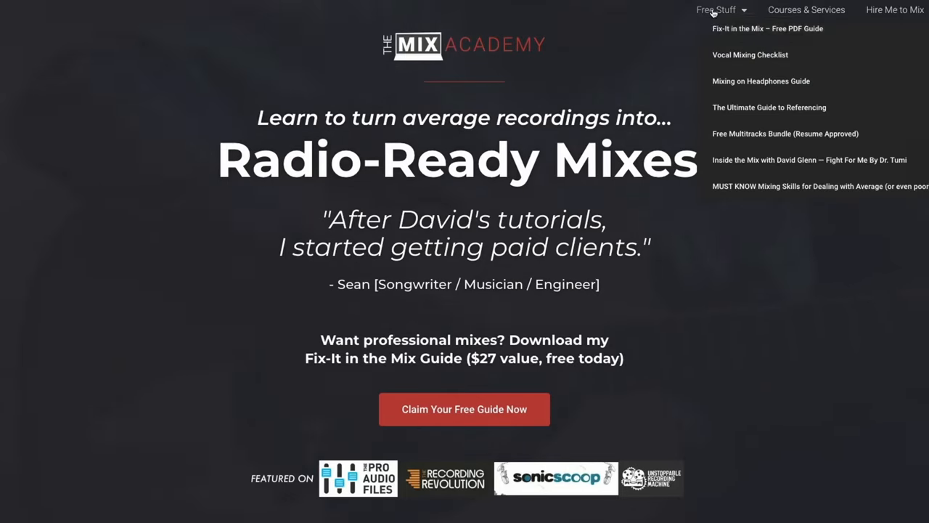
left_click(820, 186)
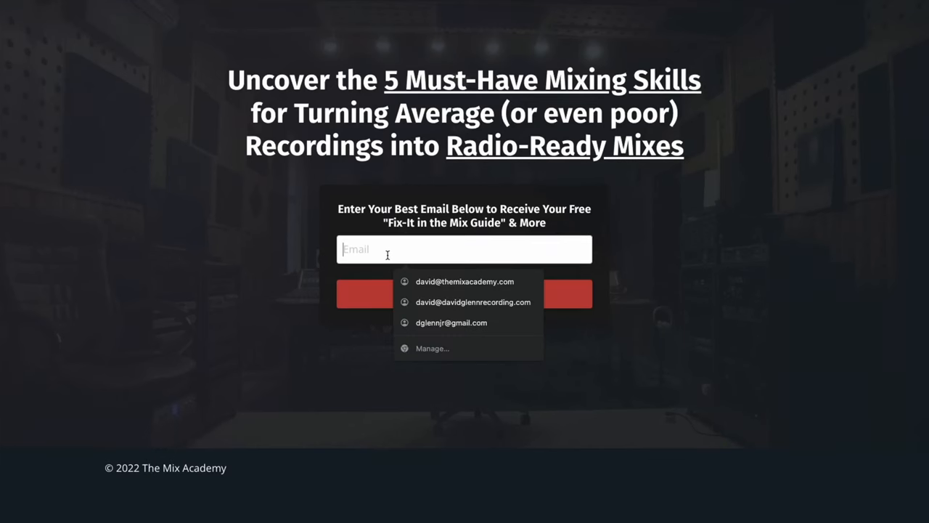
scroll("down", 3)
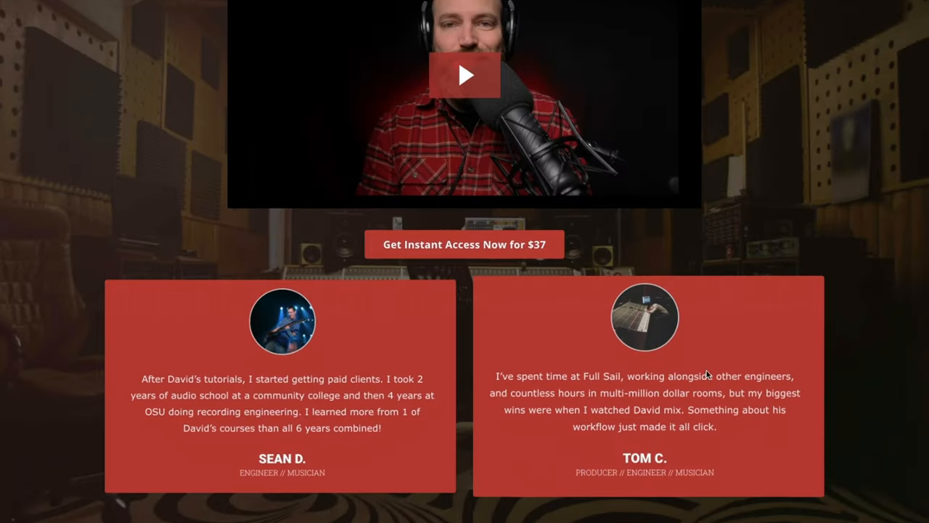
scroll("down", 3)
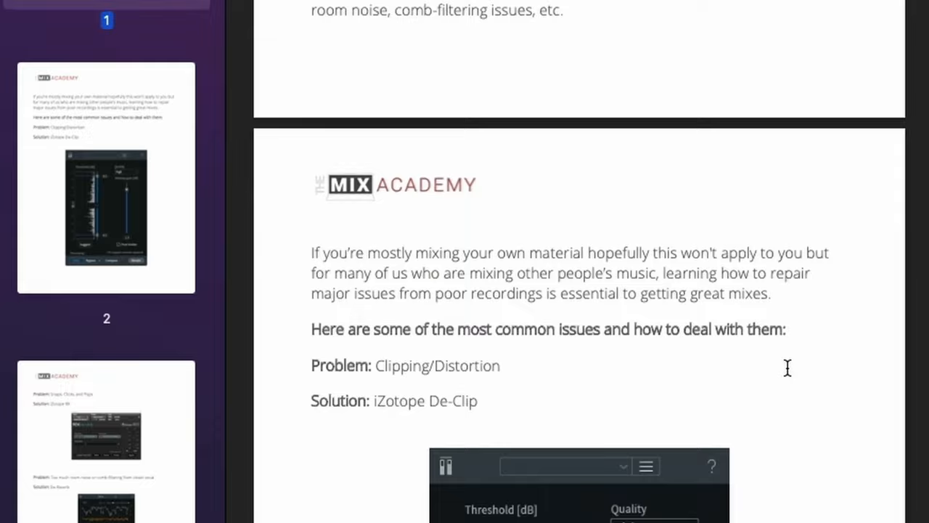
scroll("down", 3)
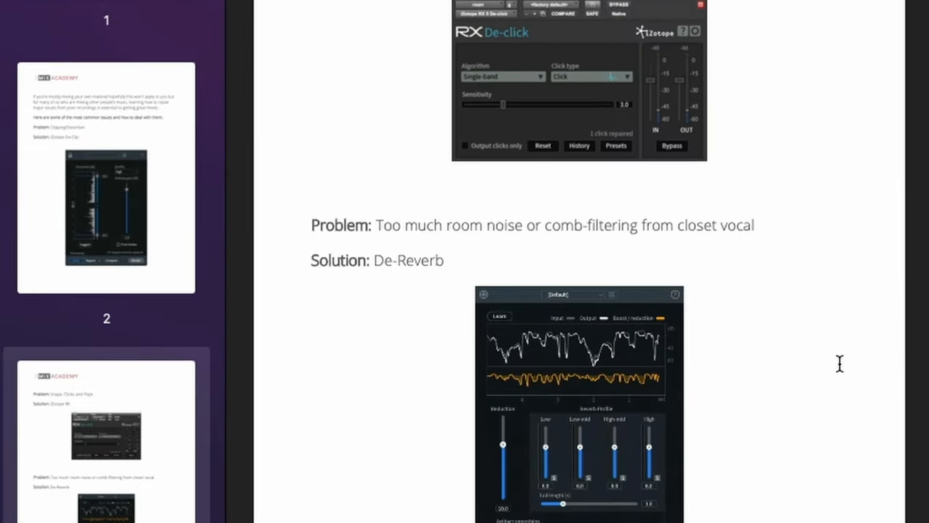
left_click(447, 11)
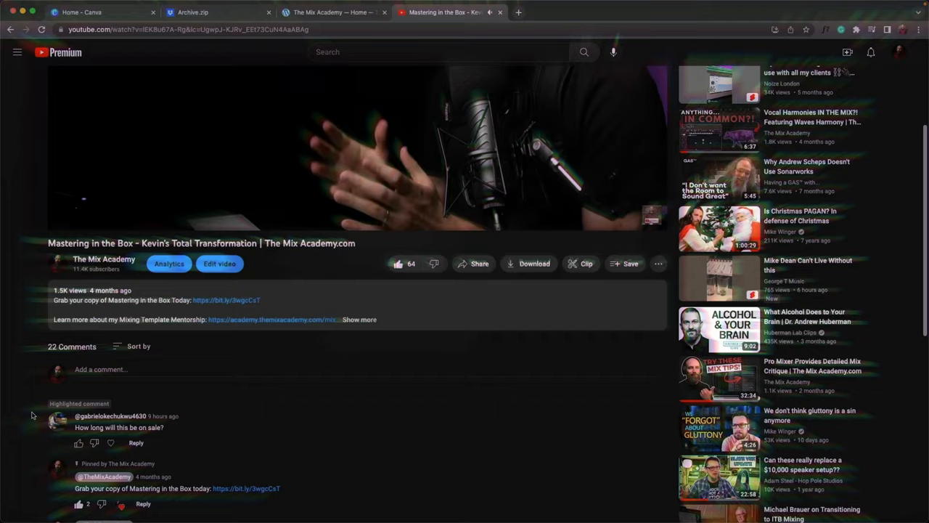
left_click(359, 319)
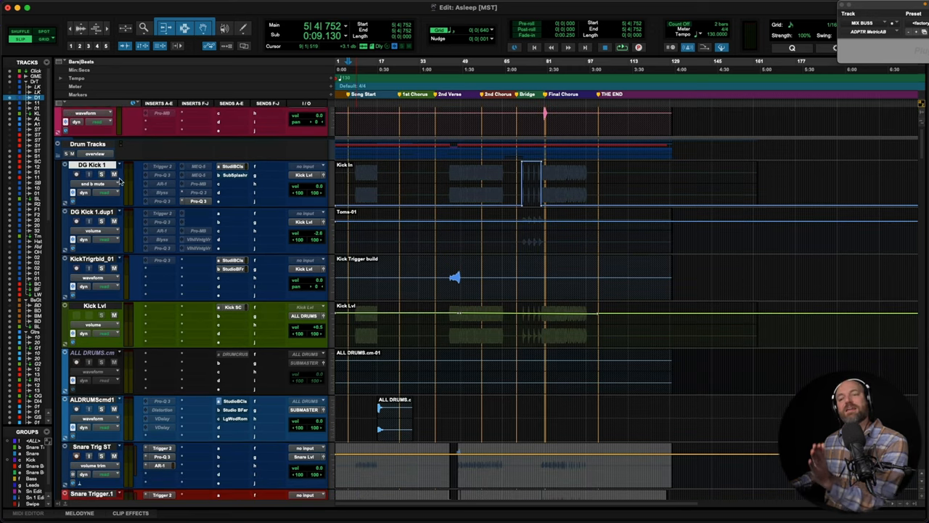
scroll("down", 3)
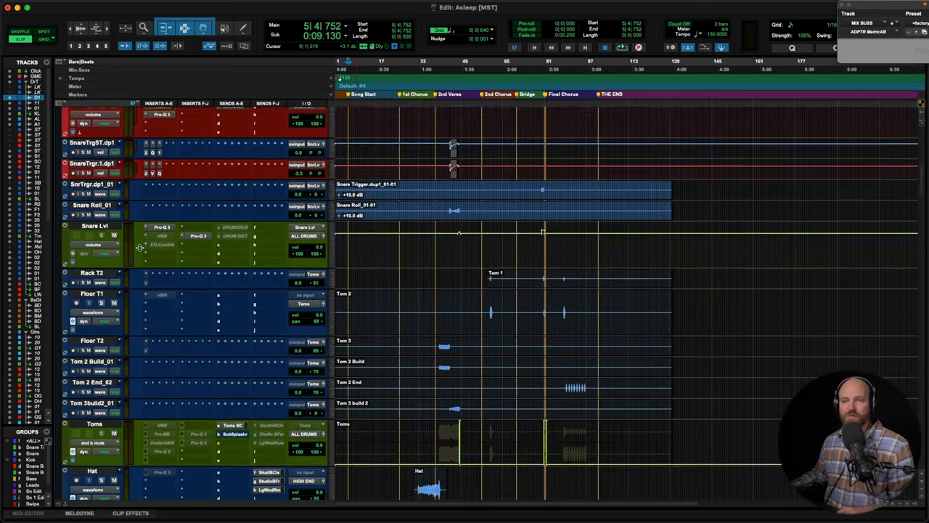
scroll("down", 3)
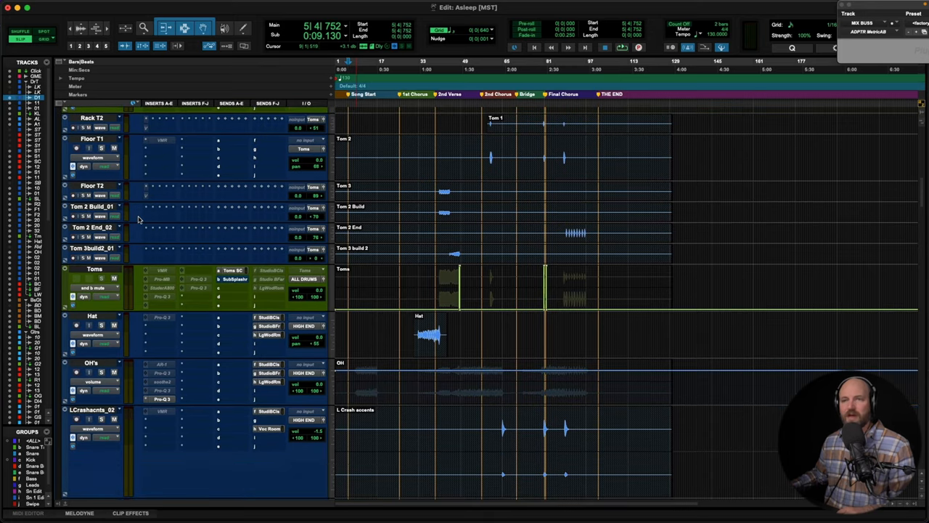
scroll("up", 3)
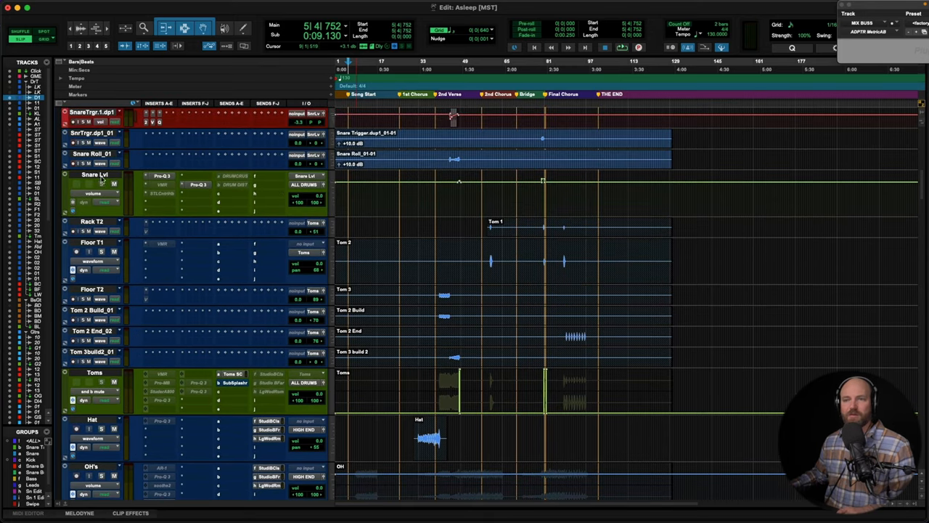
scroll("up", 3)
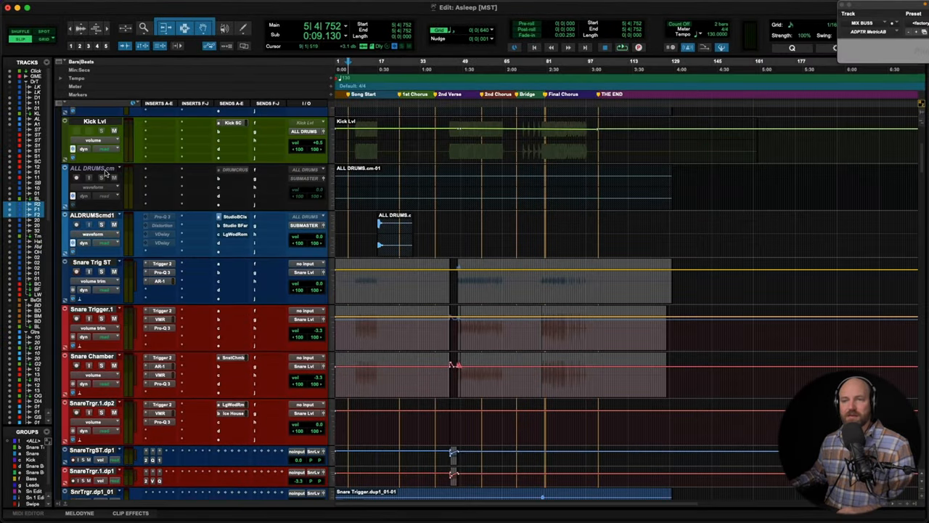
Delete the ALL DRUMS.cm track, confirming despite active clips, then scroll down to the bass and guitar tracks
scroll("up", 3)
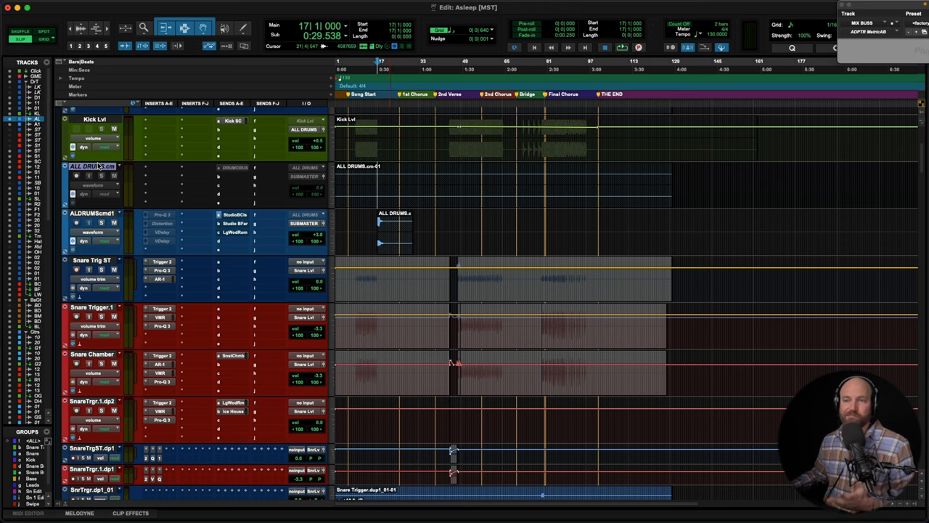
right_click(93, 165)
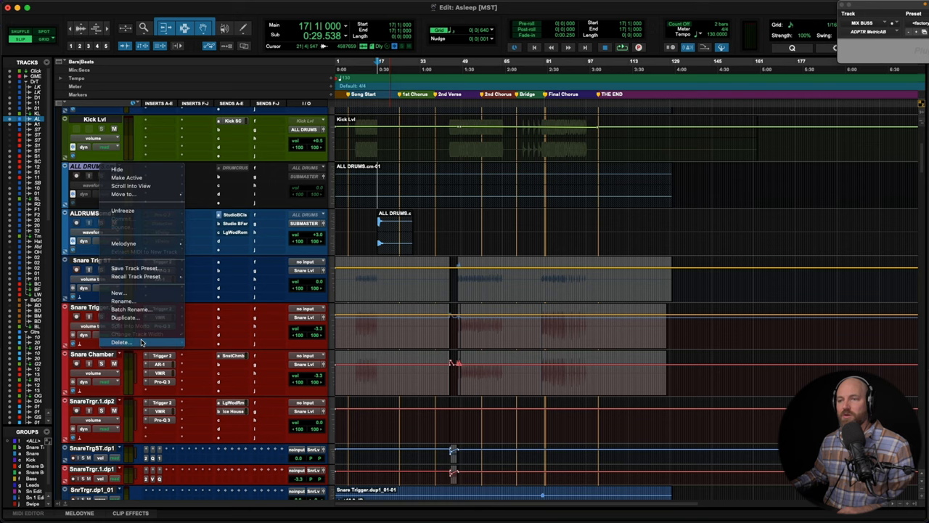
left_click(122, 343)
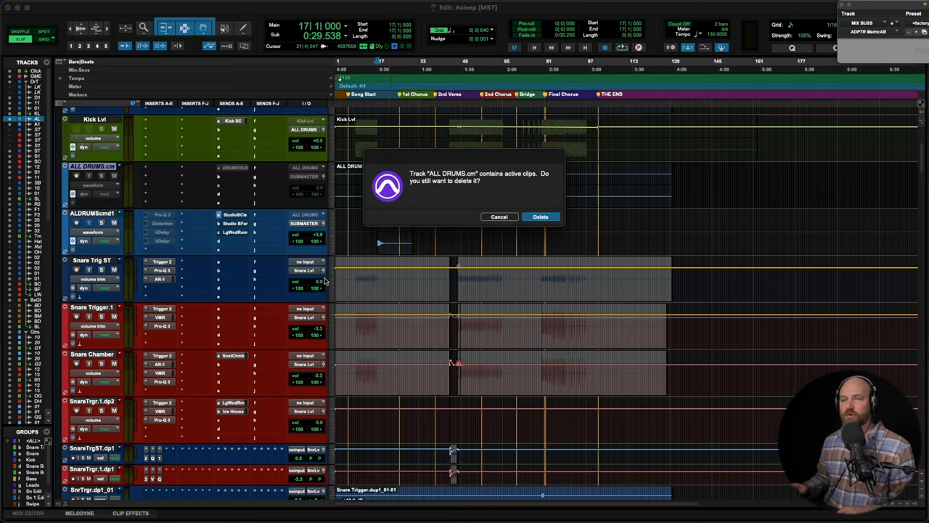
left_click(540, 216)
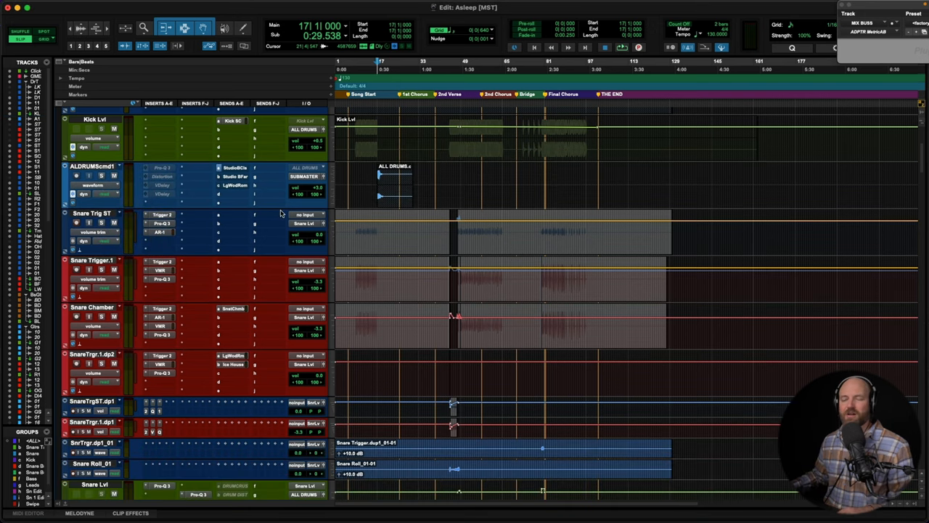
scroll("down", 3)
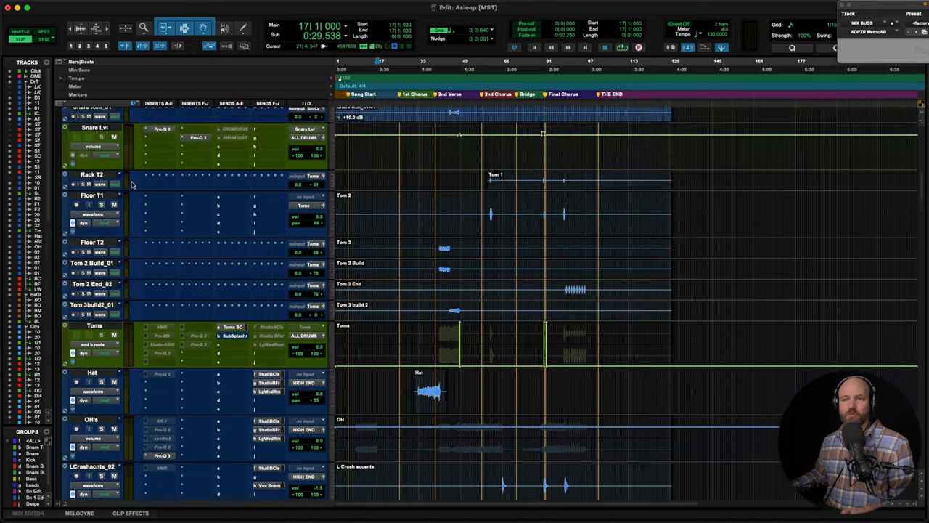
scroll("down", 3)
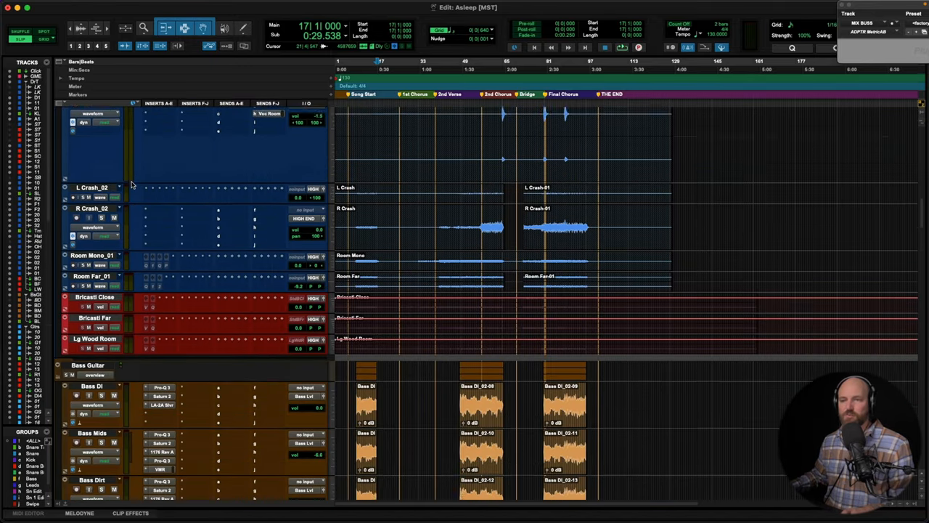
scroll("down", 3)
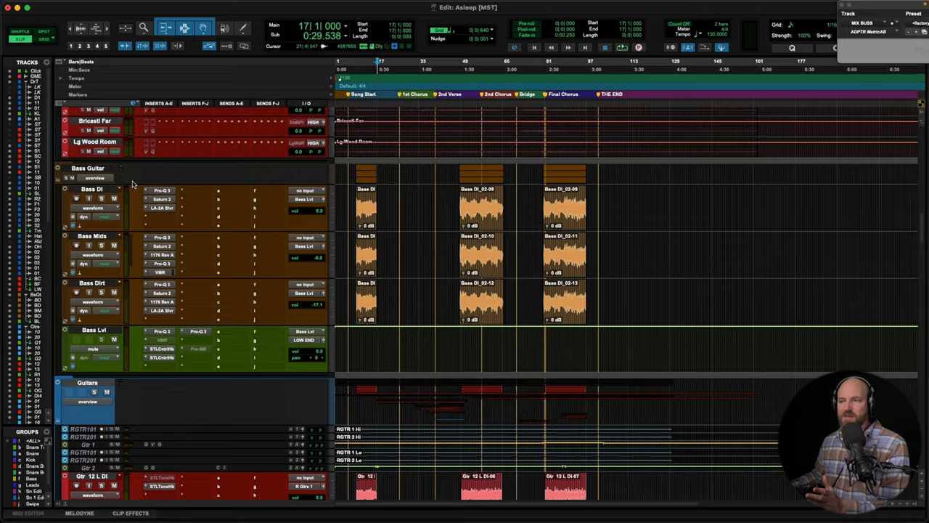
scroll("down", 3)
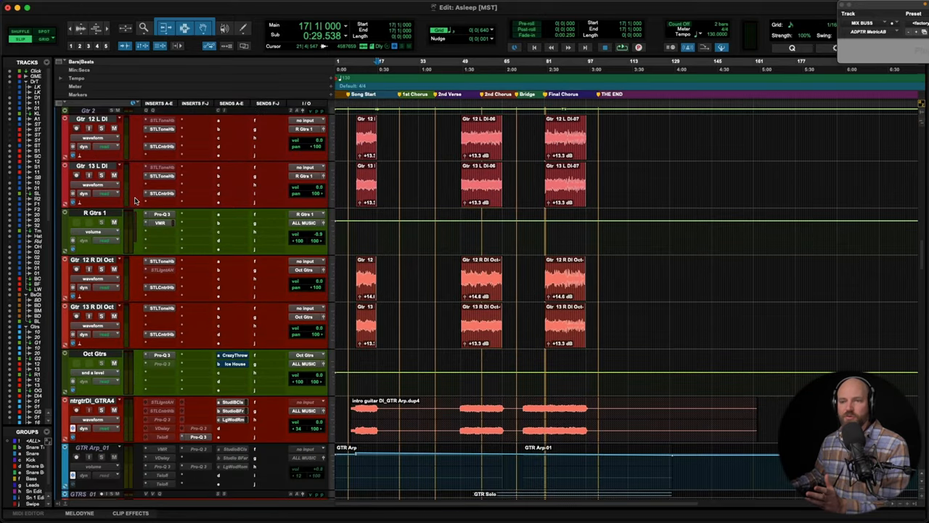
scroll("down", 3)
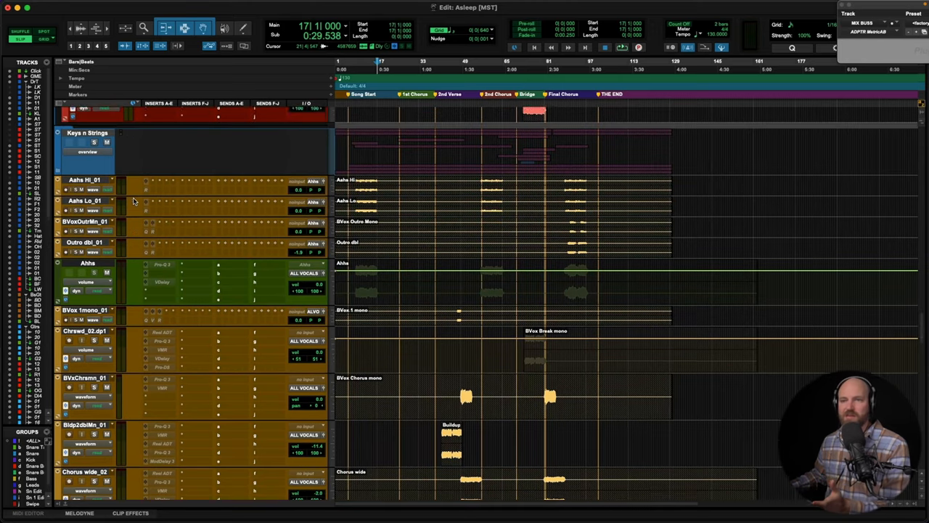
scroll("down", 3)
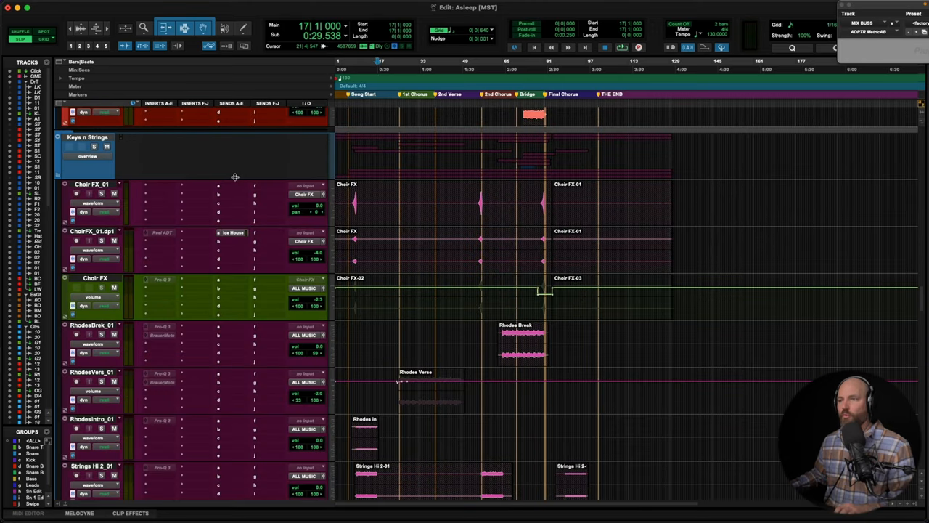
scroll("down", 3)
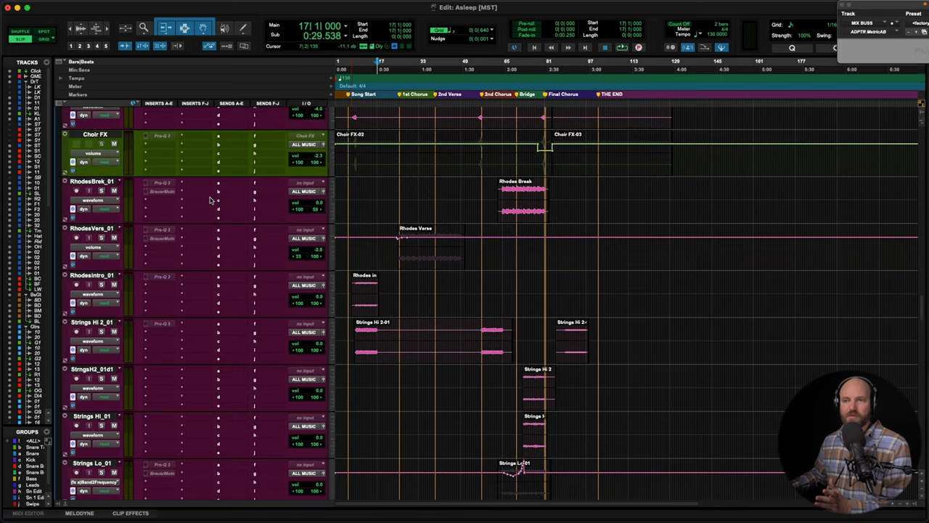
mouse_move(196, 198)
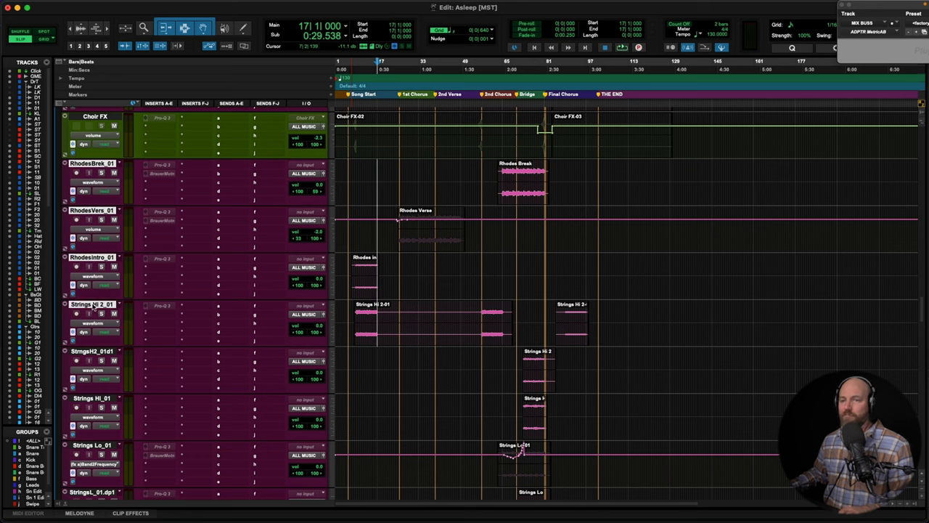
right_click(93, 303)
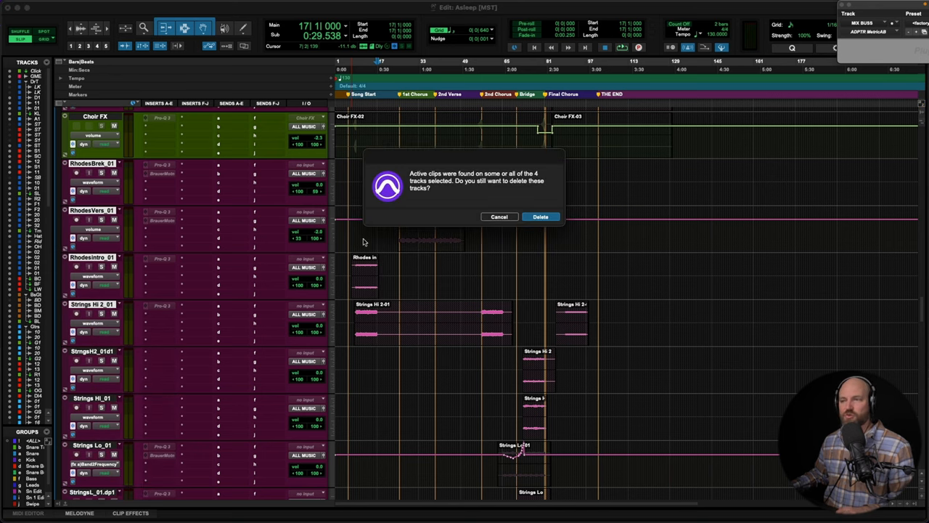
left_click(540, 216)
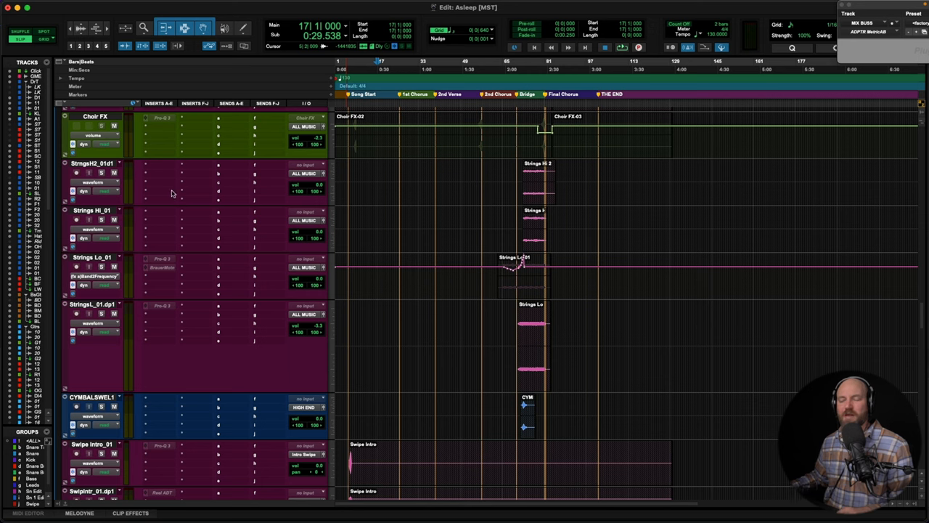
mouse_move(156, 189)
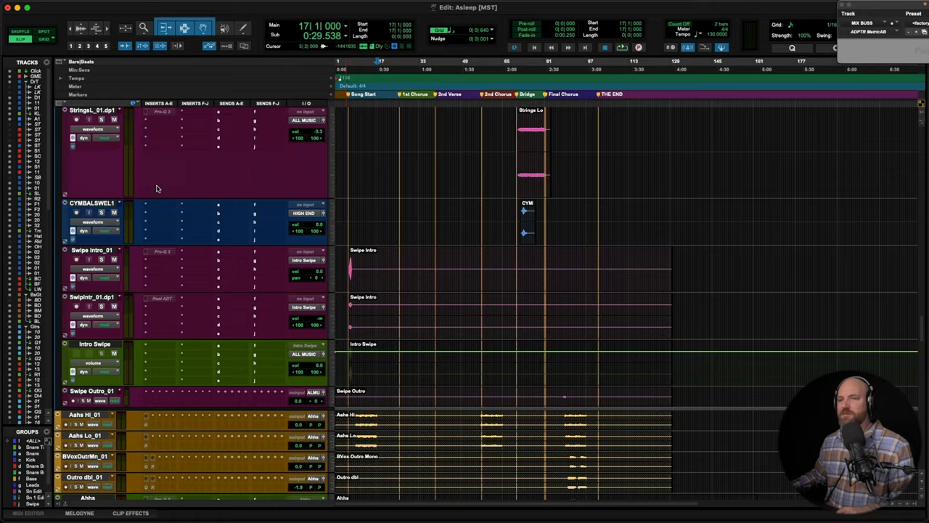
scroll("down", 3)
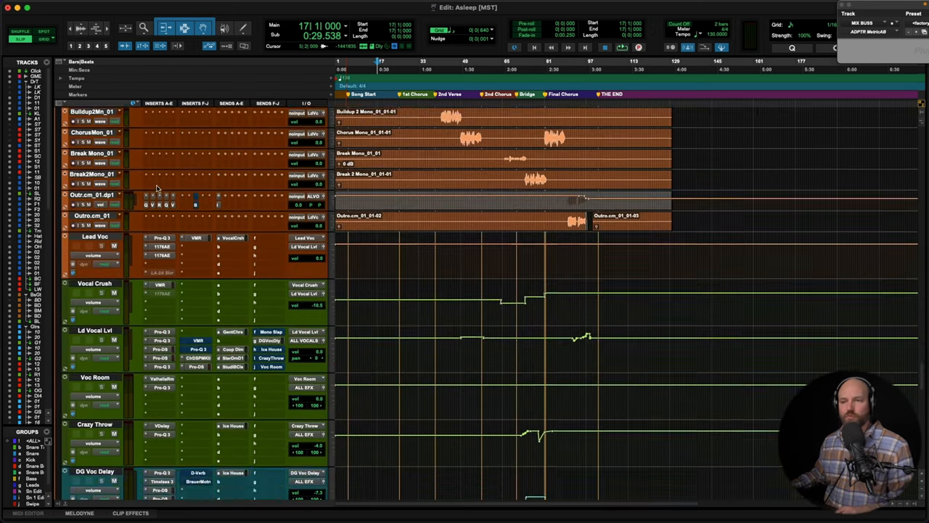
scroll("down", 3)
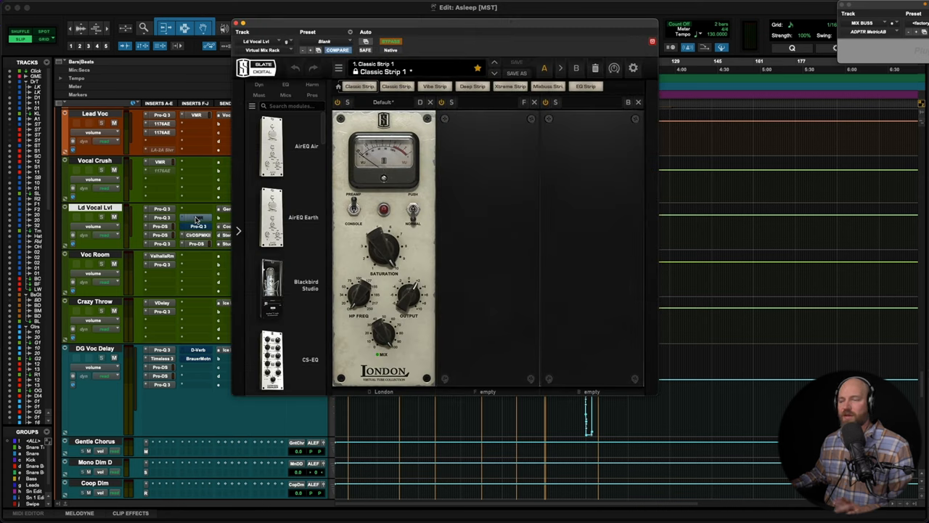
left_click(637, 102)
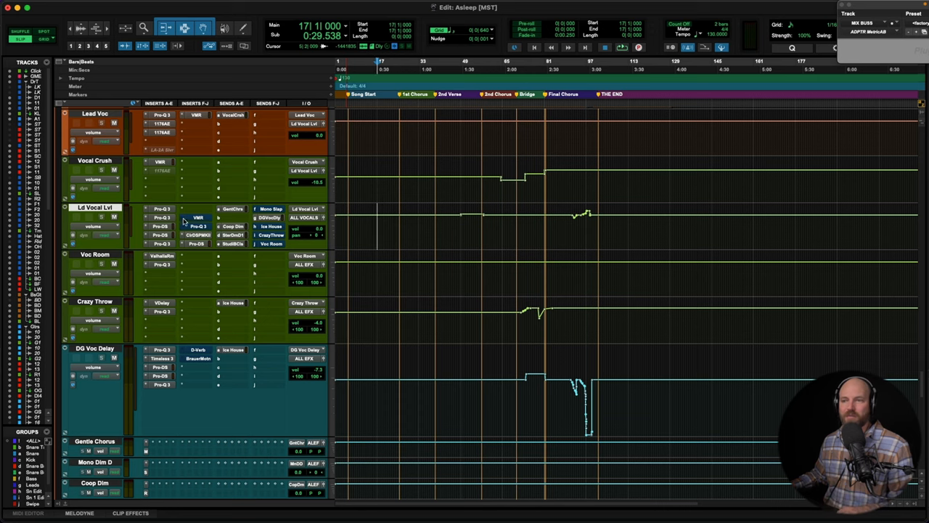
double_click(197, 227)
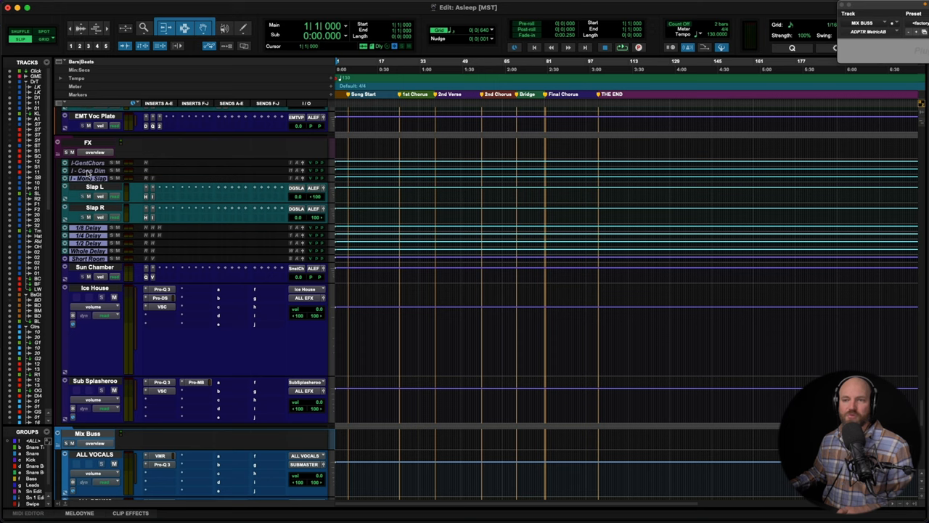
right_click(87, 177)
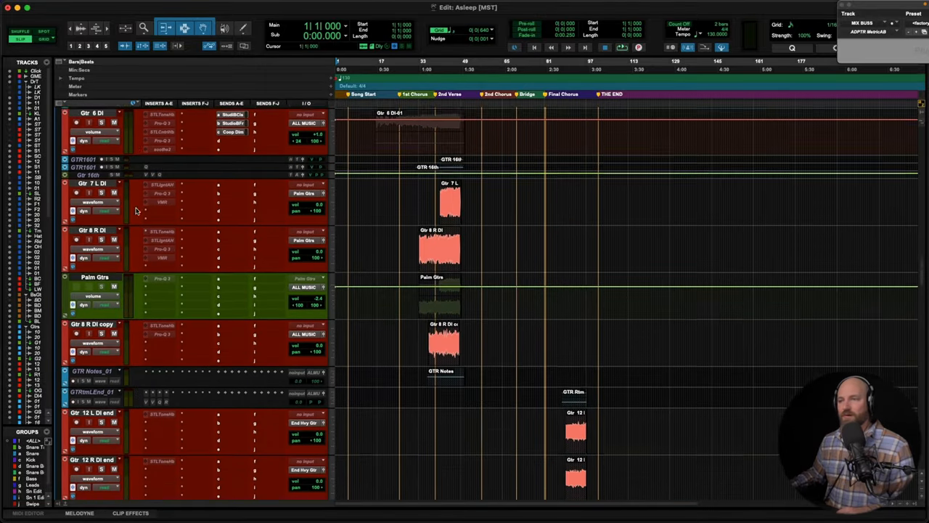
Rename the first guitar DI pair to R Gtr L and R Gtr R
scroll("down", 3)
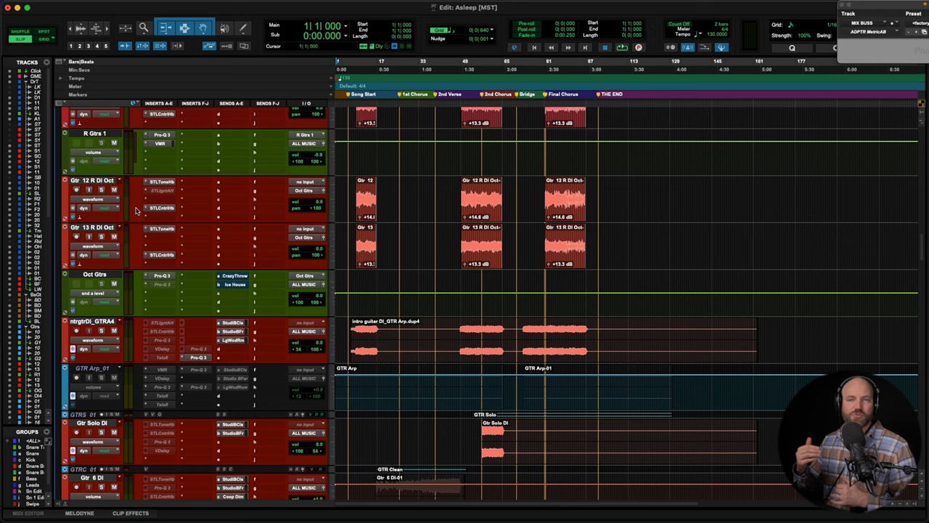
mouse_move(180, 185)
type("R G")
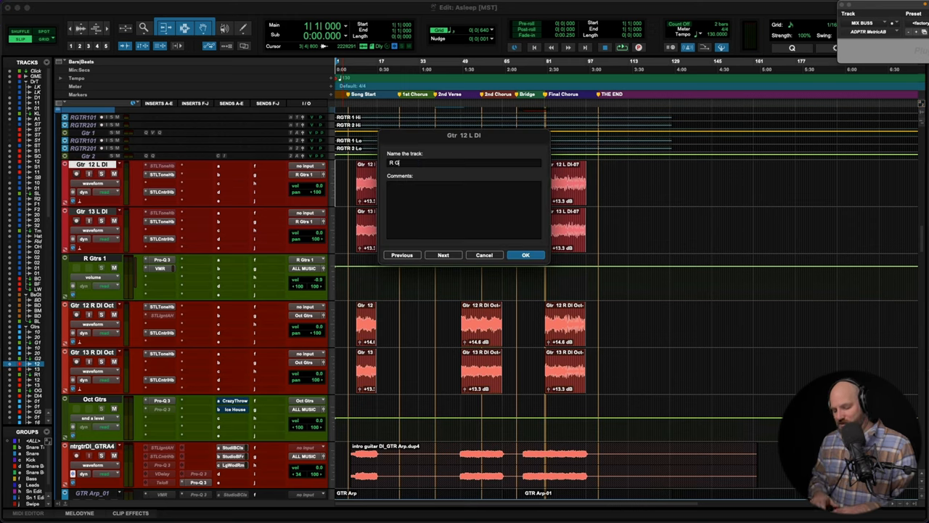
type("tr")
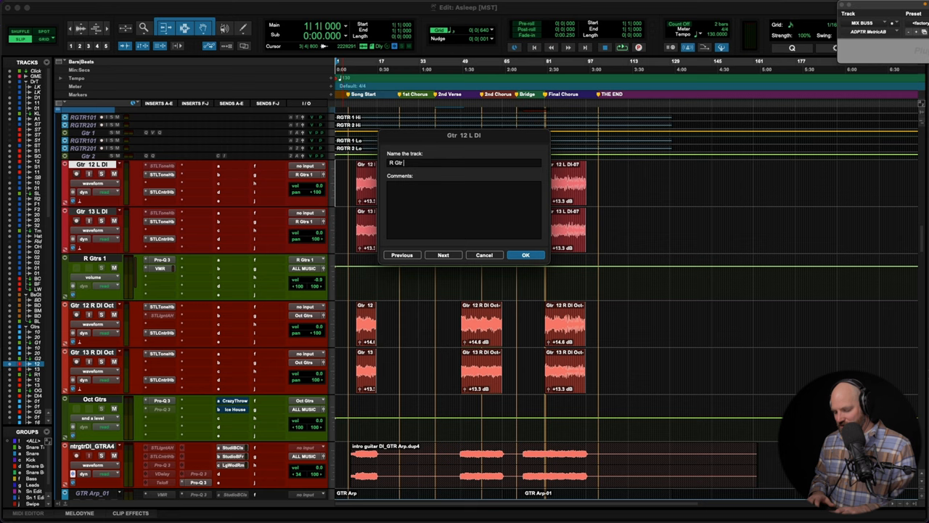
left_click(442, 256)
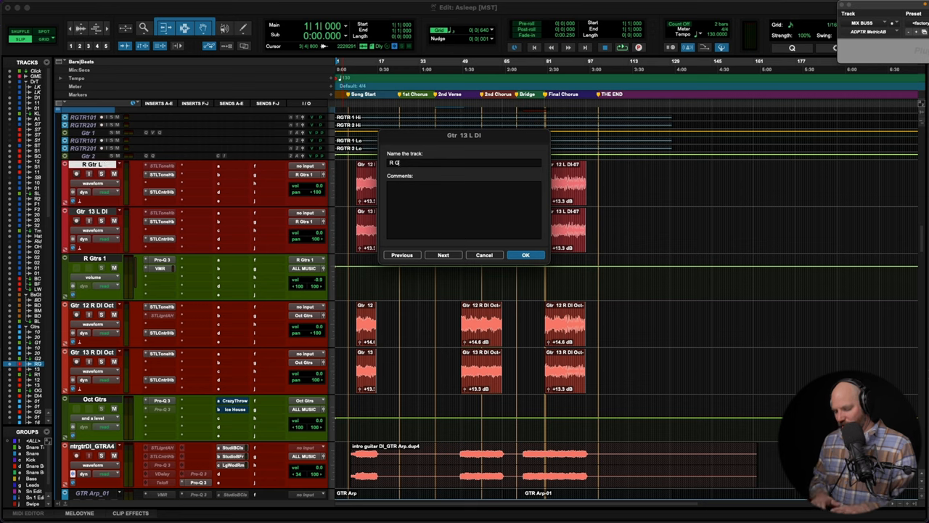
left_click(526, 255)
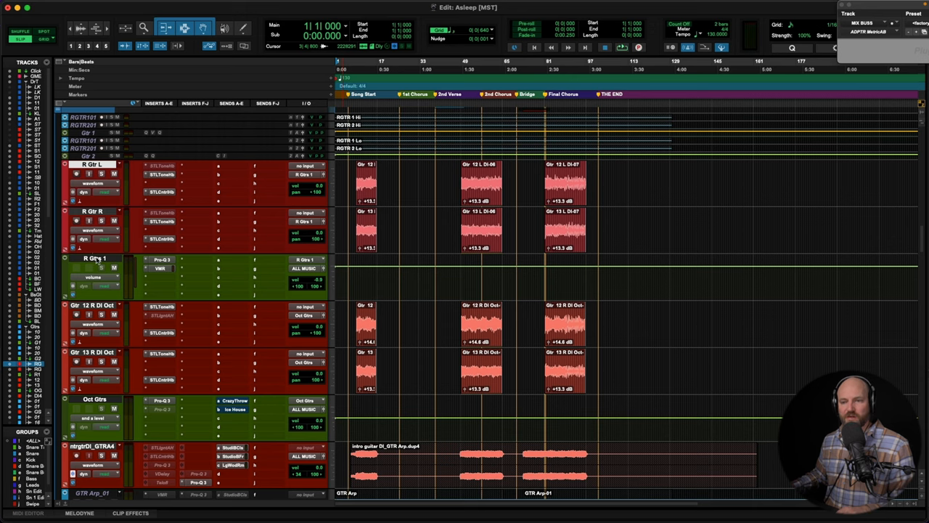
Rename the octave guitar DI pair to Oct Gtr L and Oct Gtr R
double_click(95, 305)
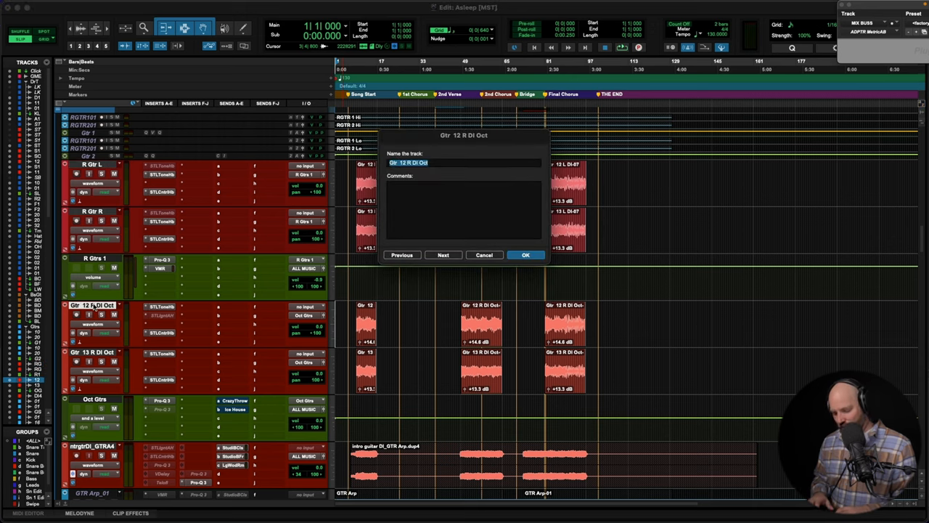
type("Oct Gtr")
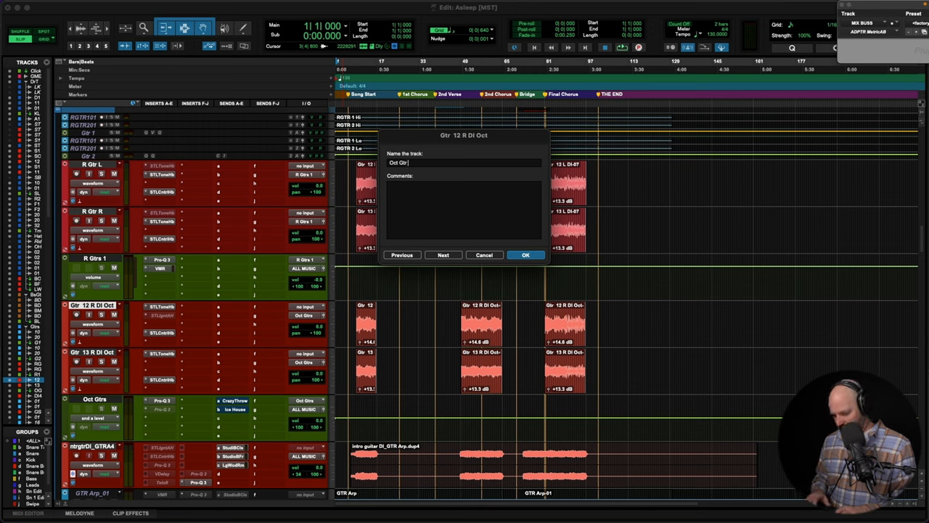
left_click(444, 255)
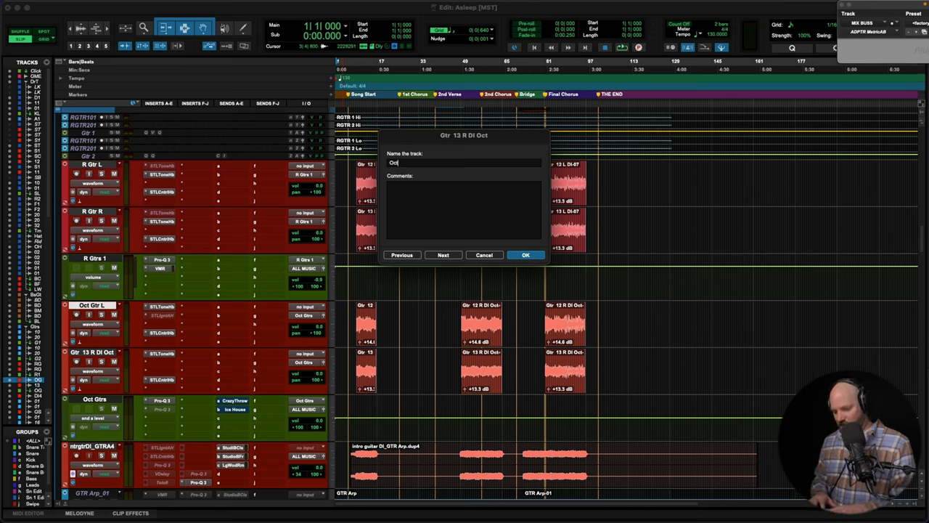
left_click(525, 255)
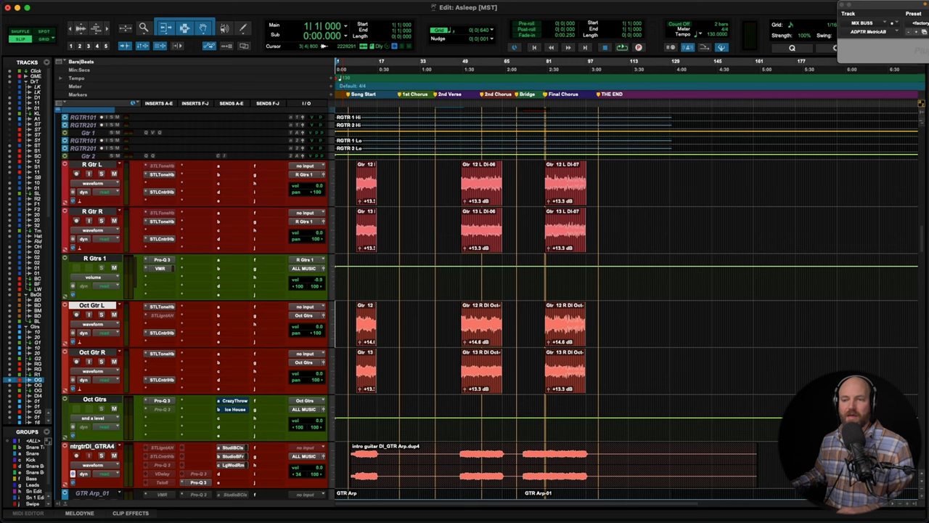
scroll("up", 3)
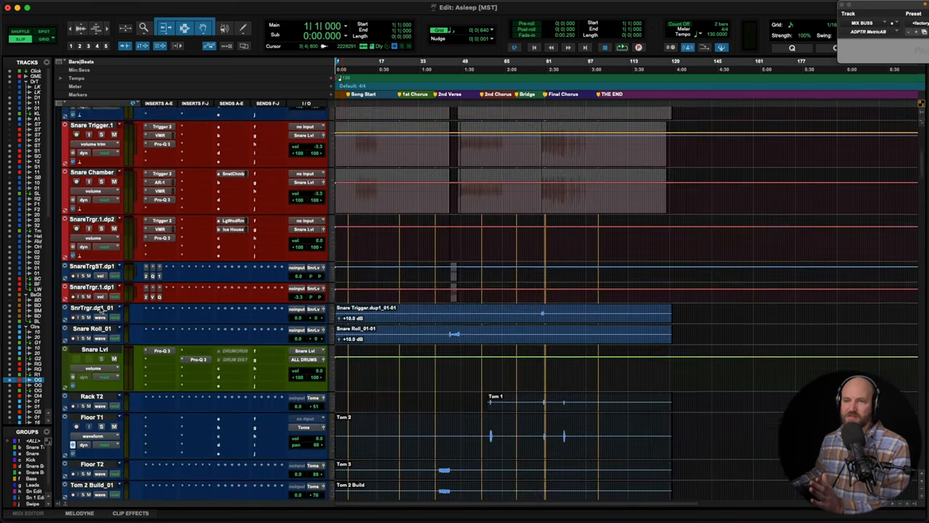
scroll("up", 3)
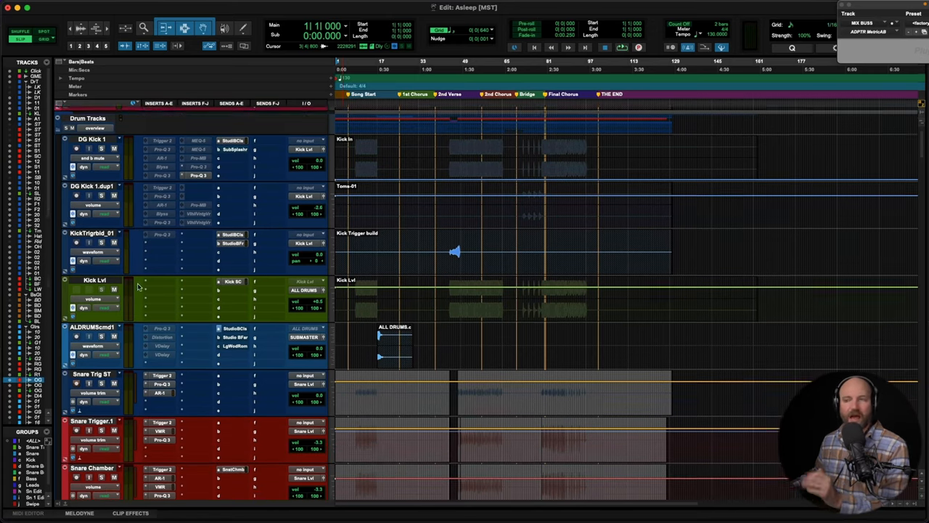
scroll("down", 3)
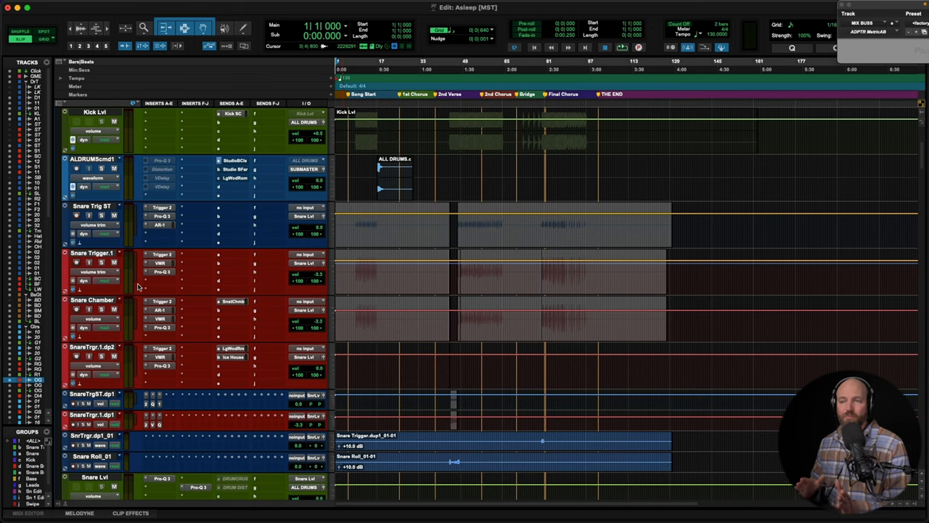
scroll("up", 3)
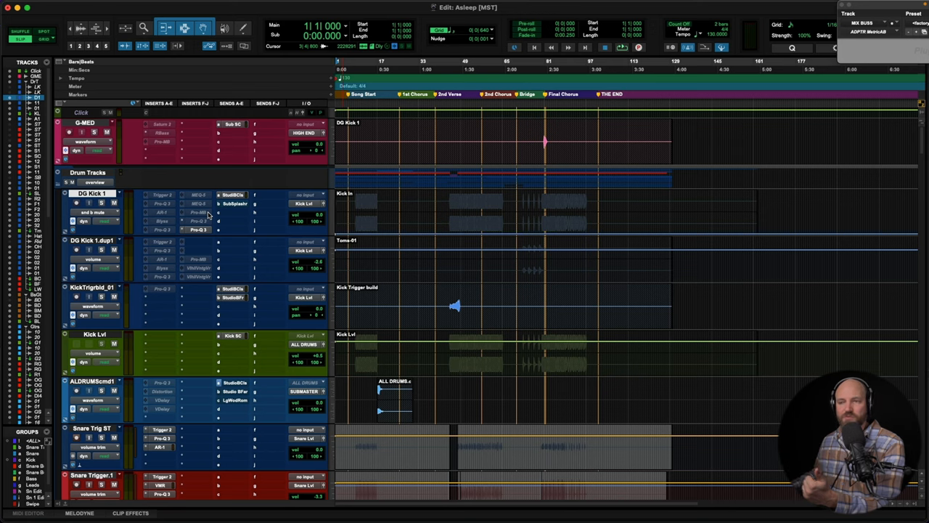
mouse_move(200, 231)
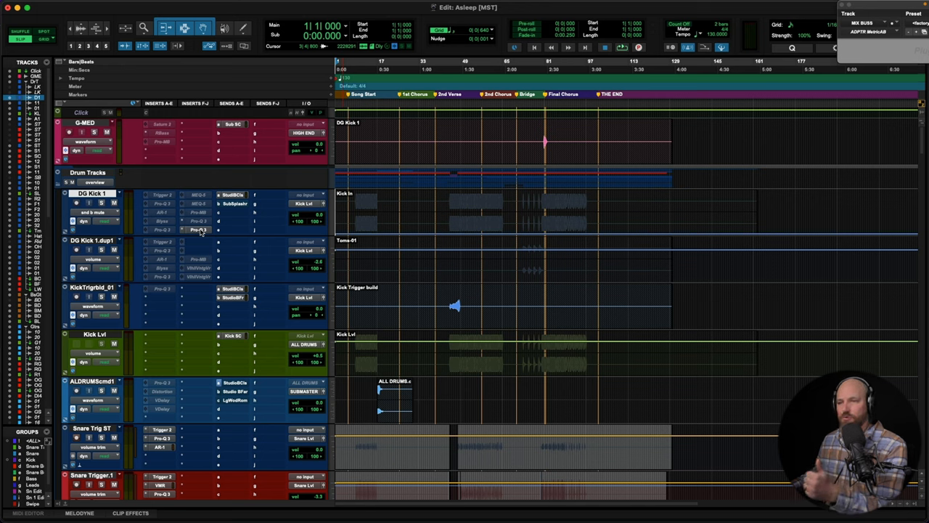
mouse_move(174, 206)
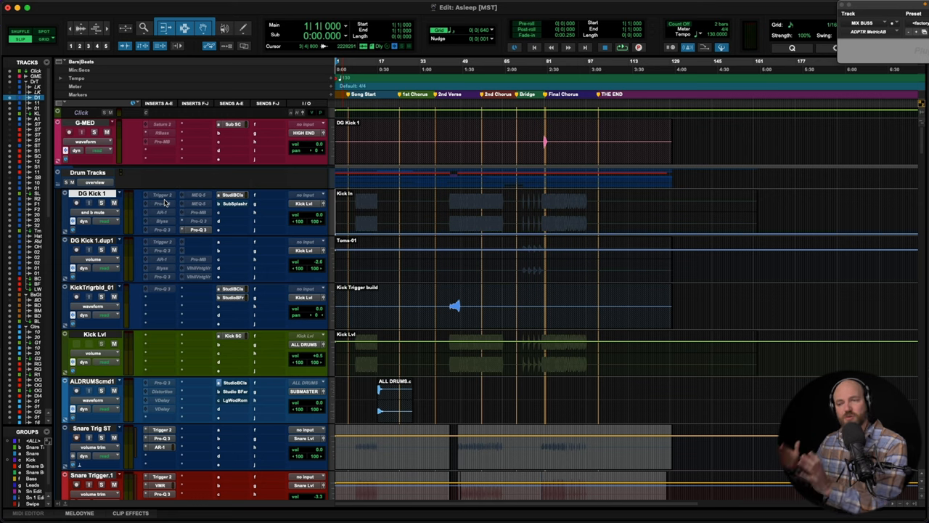
mouse_move(168, 217)
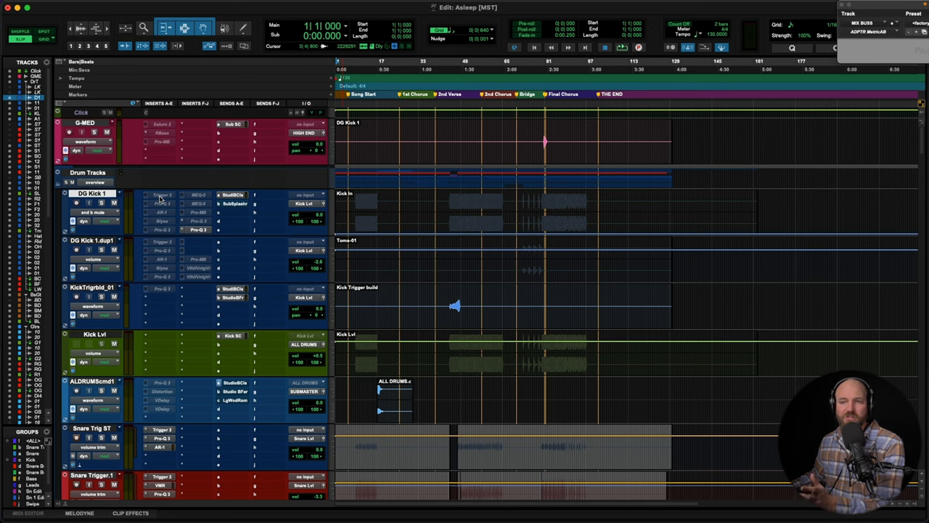
mouse_move(171, 212)
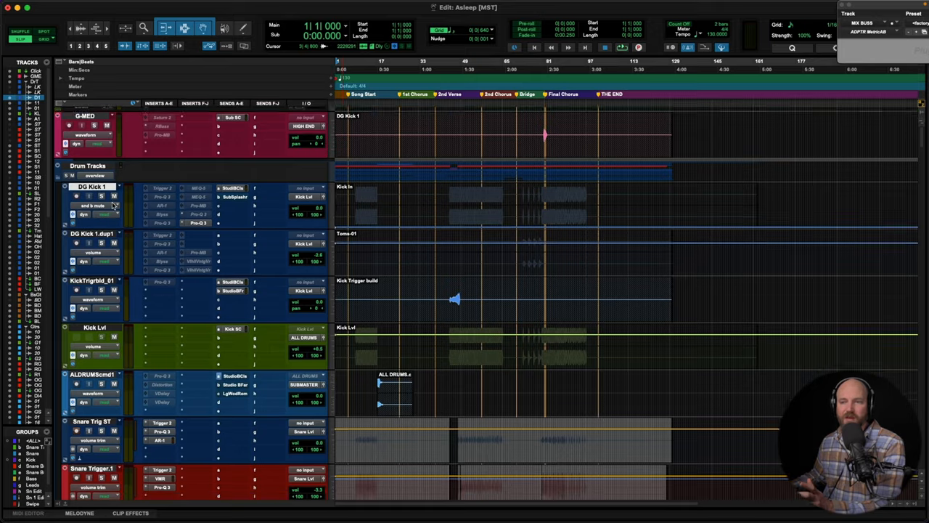
scroll("down", 3)
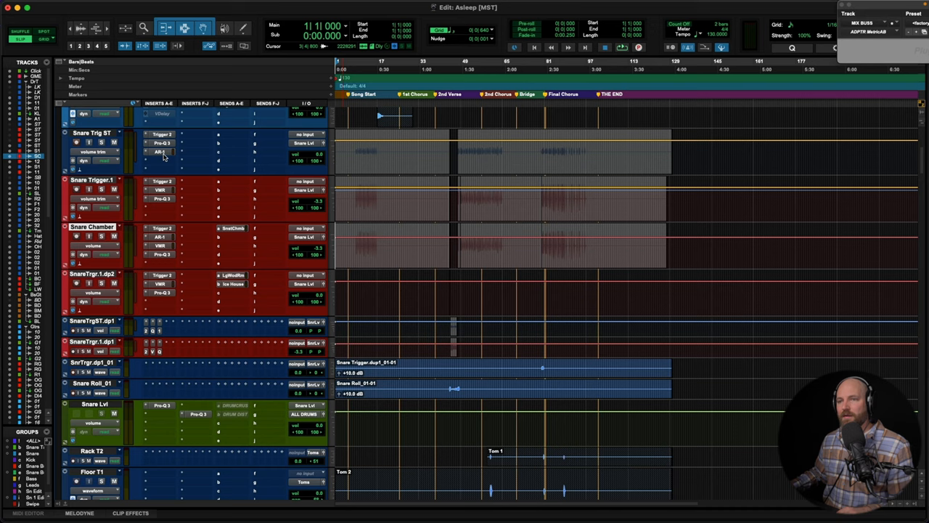
Switch to the Navigate Master Mix Template session showing drum tracks and comments
double_click(163, 152)
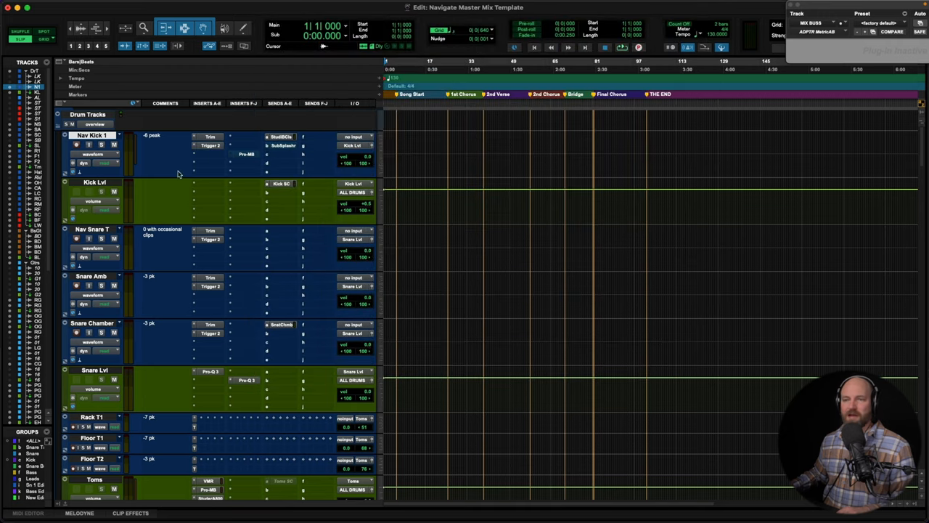
mouse_move(206, 244)
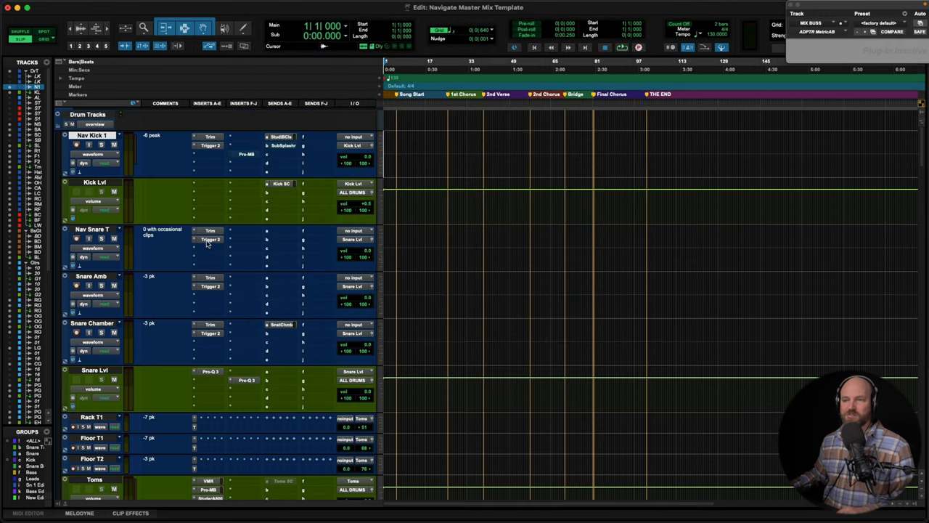
mouse_move(162, 250)
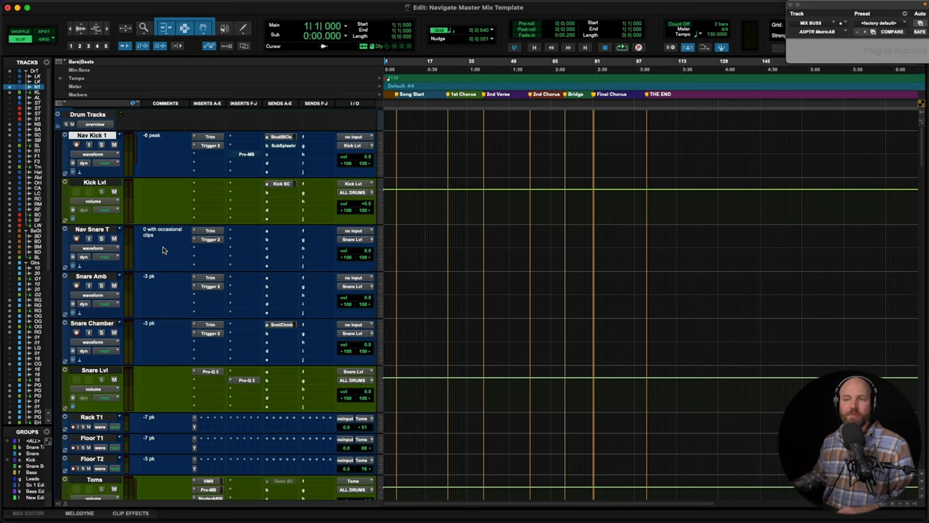
mouse_move(153, 214)
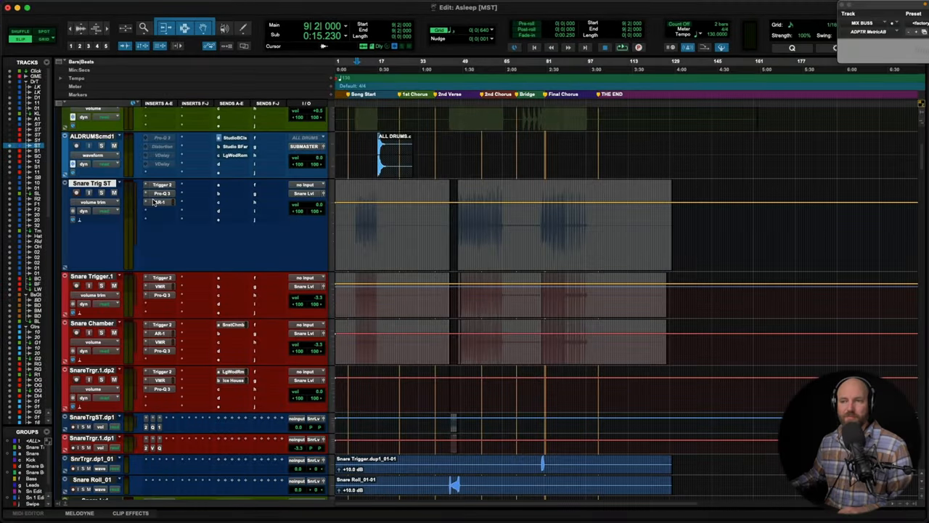
left_click(160, 211)
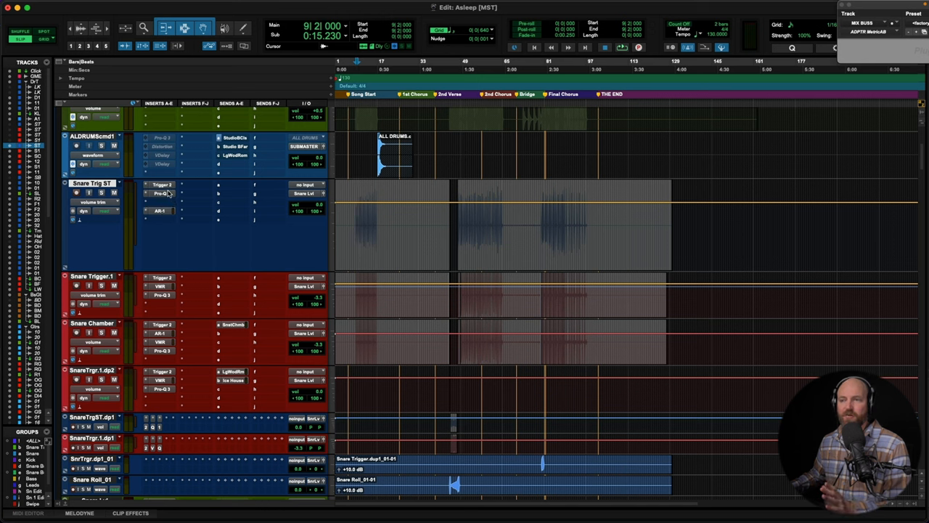
left_click(161, 193)
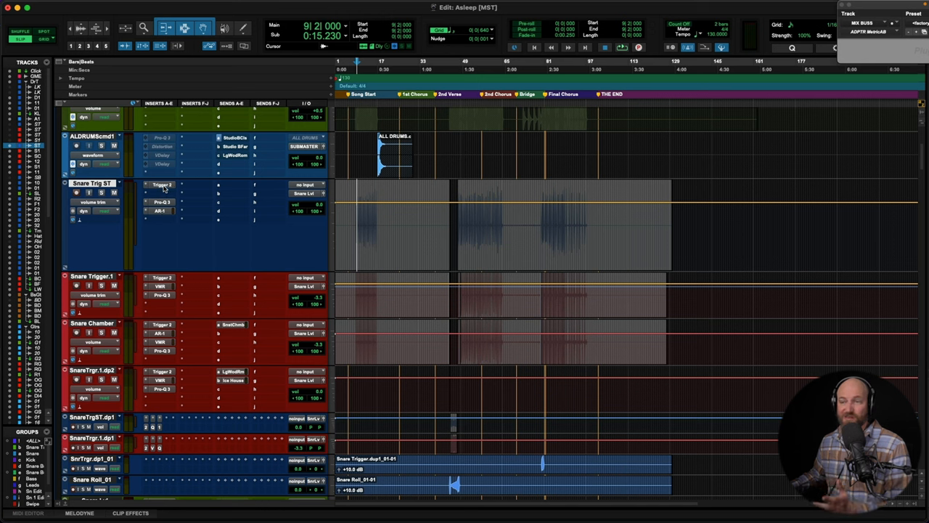
left_click(162, 193)
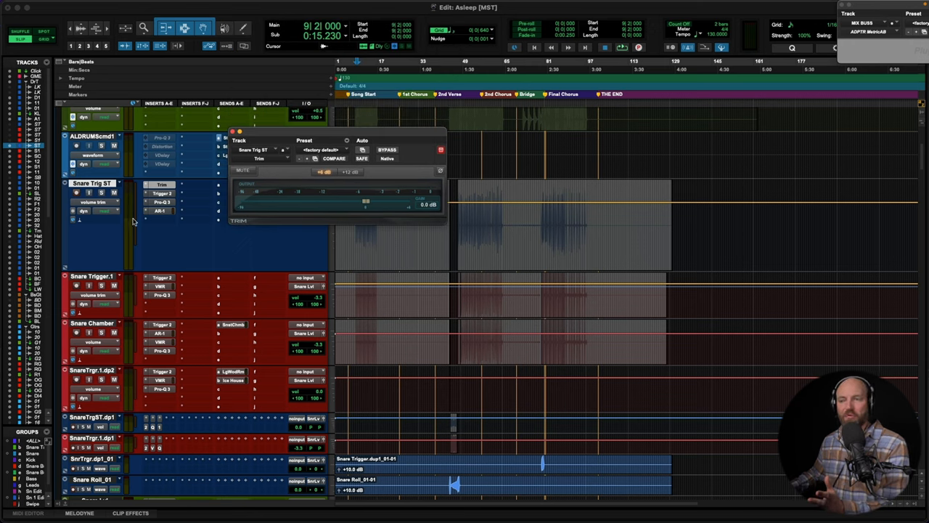
mouse_move(331, 200)
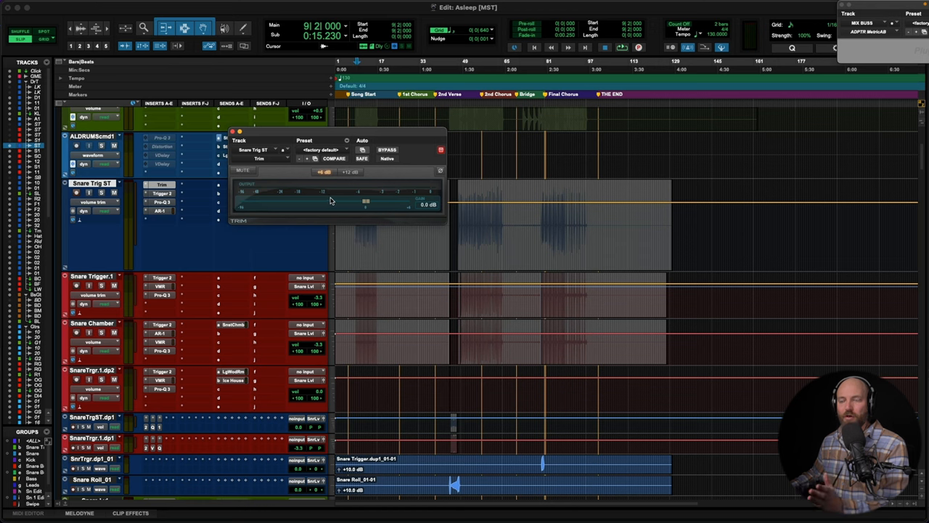
Move the Snare Trig Trim plug-in window aside, gain still at 0.0 dB
left_click_drag(331, 139, 327, 104)
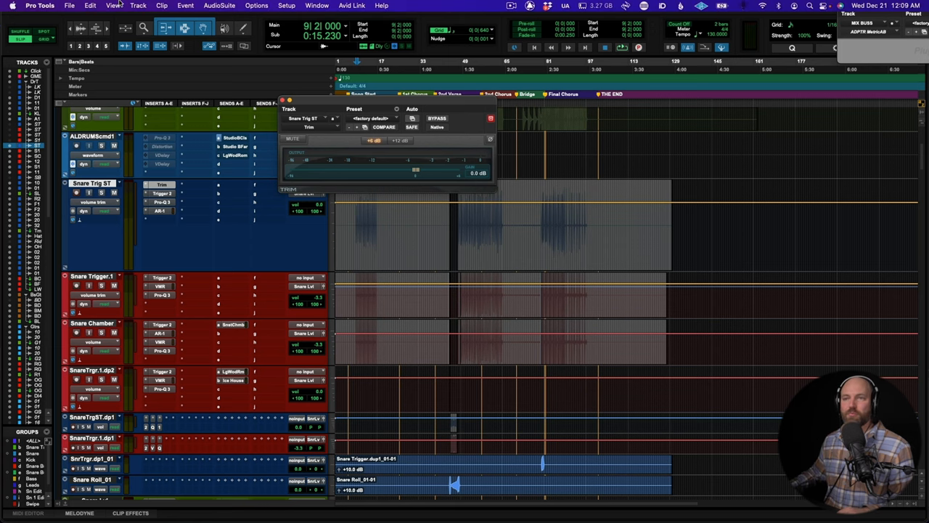
Show the Comments column and play the snare section to note Snare Trig peaking around -12 pk
left_click(113, 6)
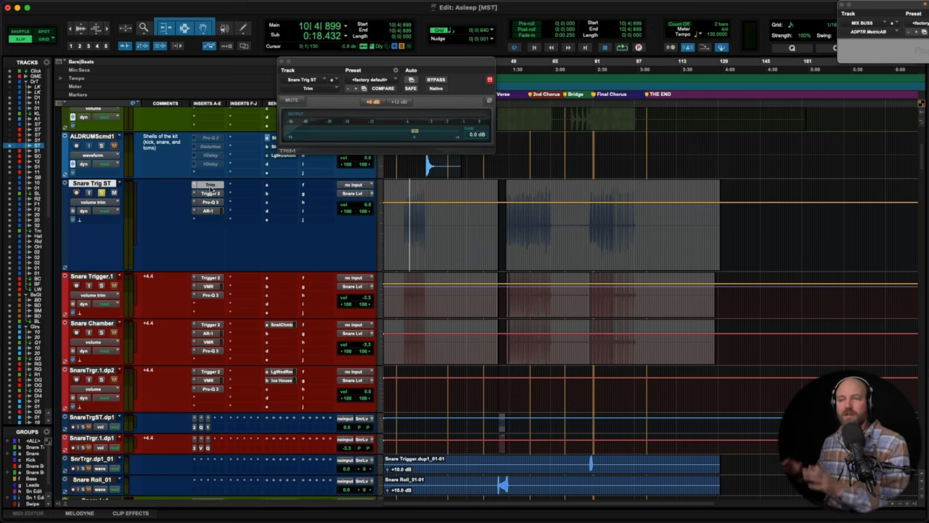
mouse_move(234, 188)
type("-12 pk")
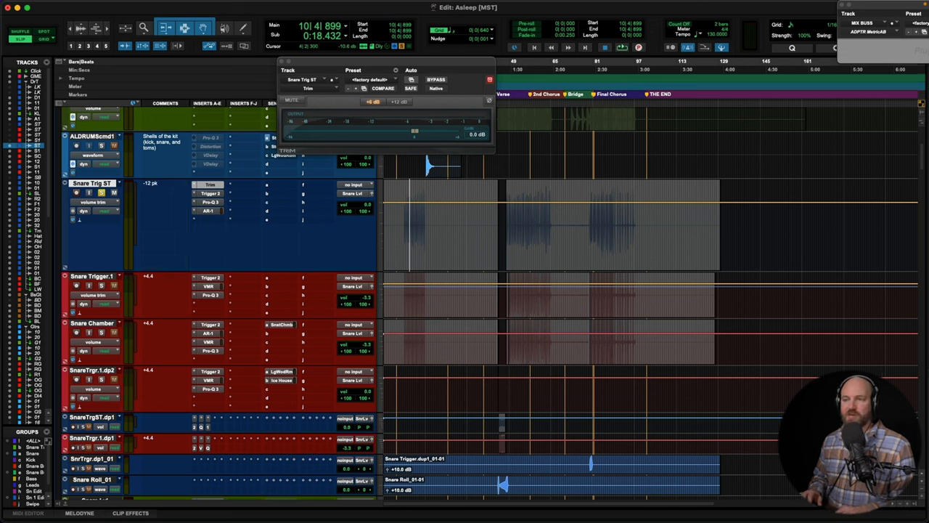
left_click(525, 217)
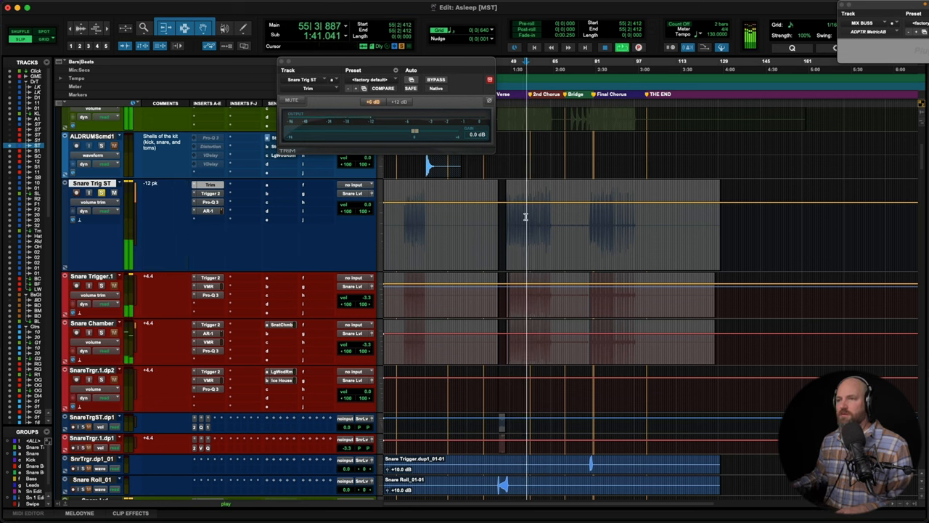
left_click(543, 218)
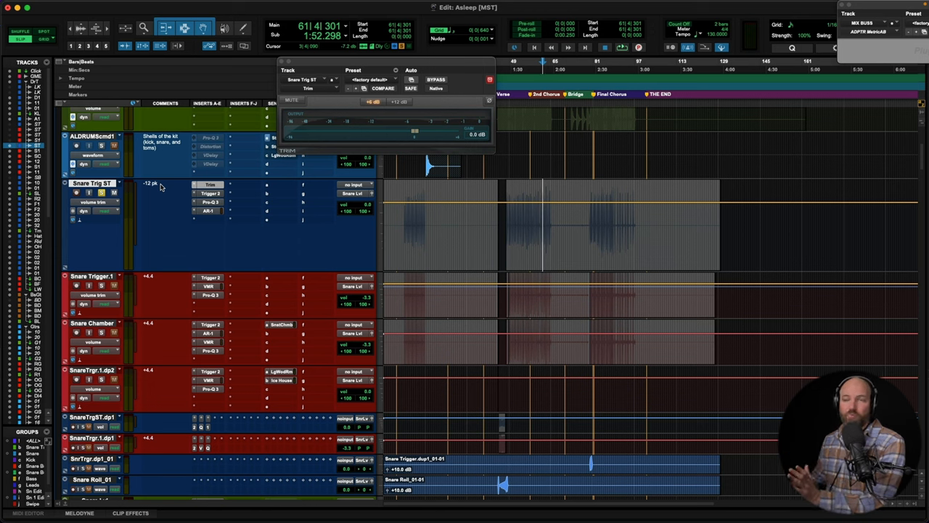
mouse_move(409, 185)
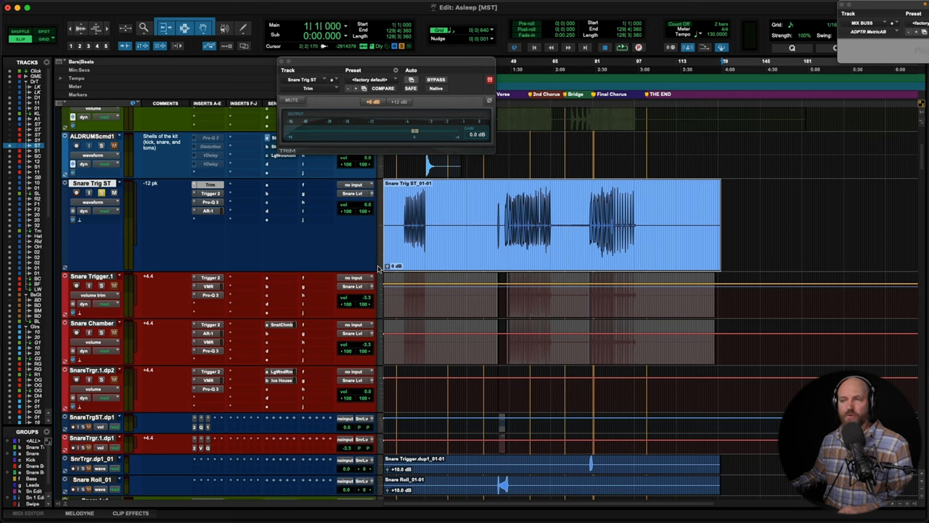
mouse_move(372, 120)
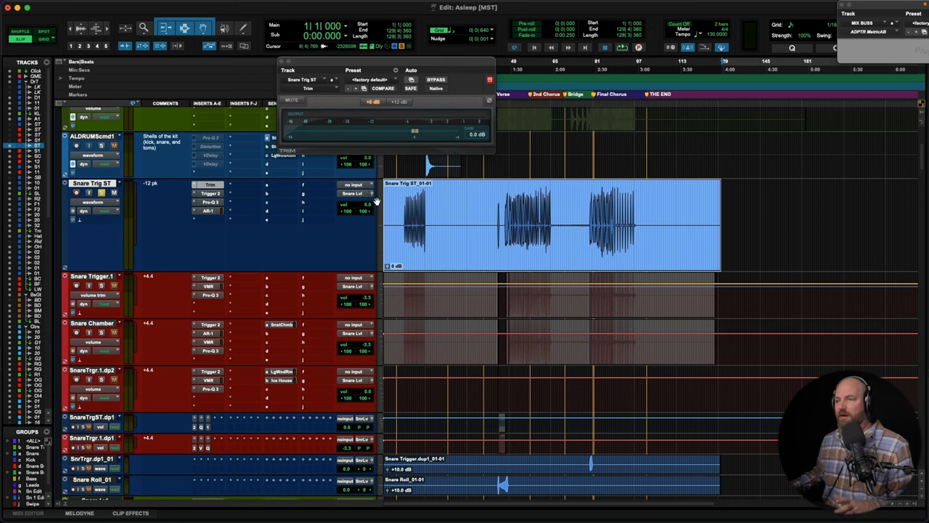
Insert a Trim plug-in on the Bass DI track's first insert slot
scroll("down", 3)
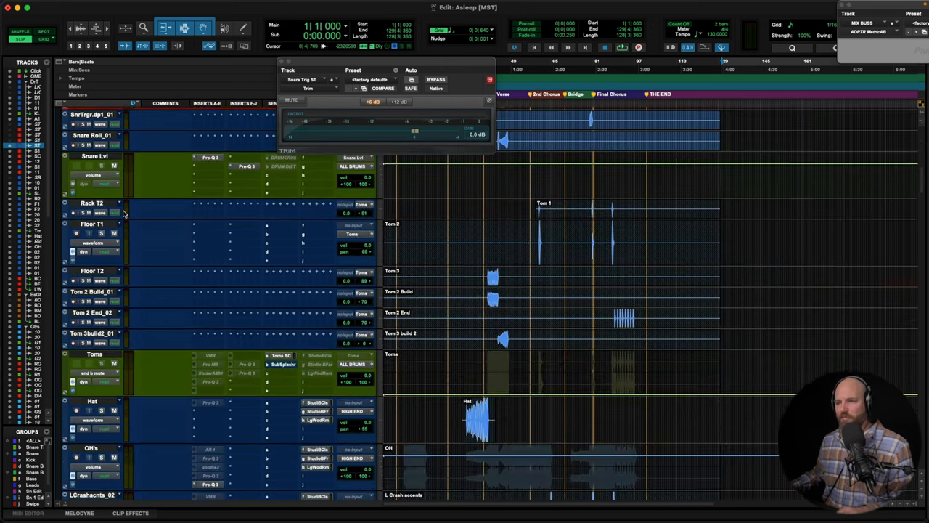
scroll("down", 3)
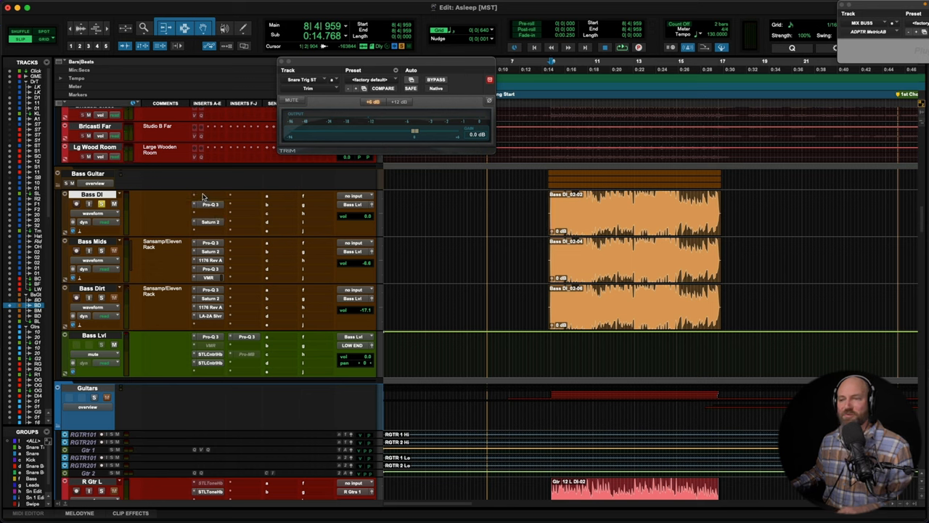
left_click(220, 196)
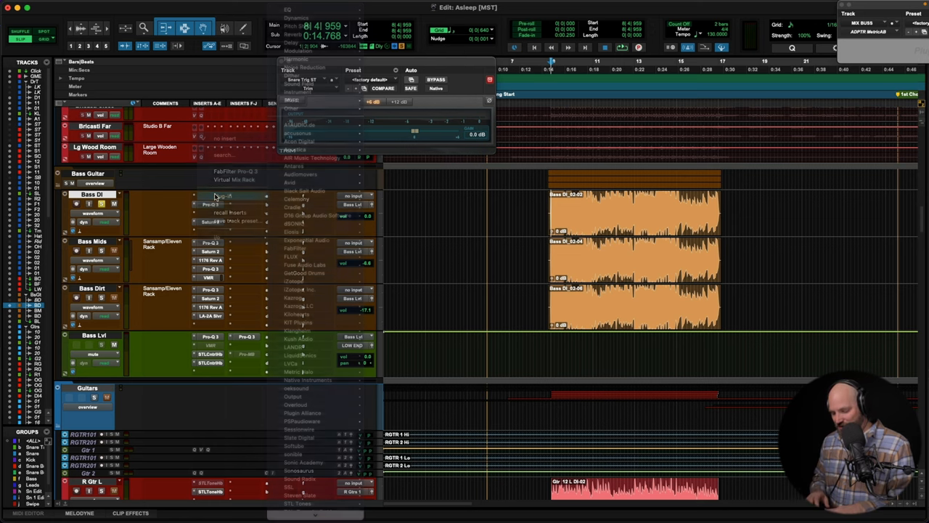
left_click(215, 196)
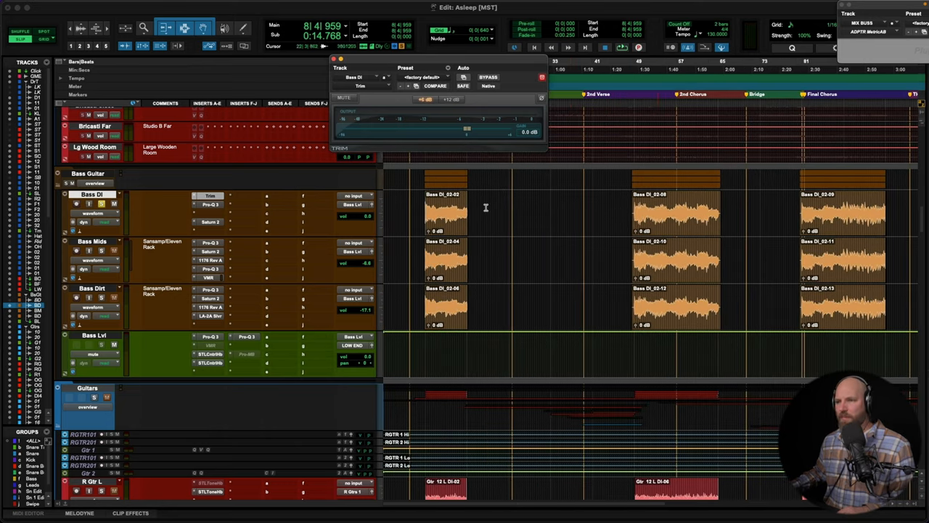
Play the bass section to read Bass DI averaging about -6 with peaks near -3 dB
left_click(453, 211)
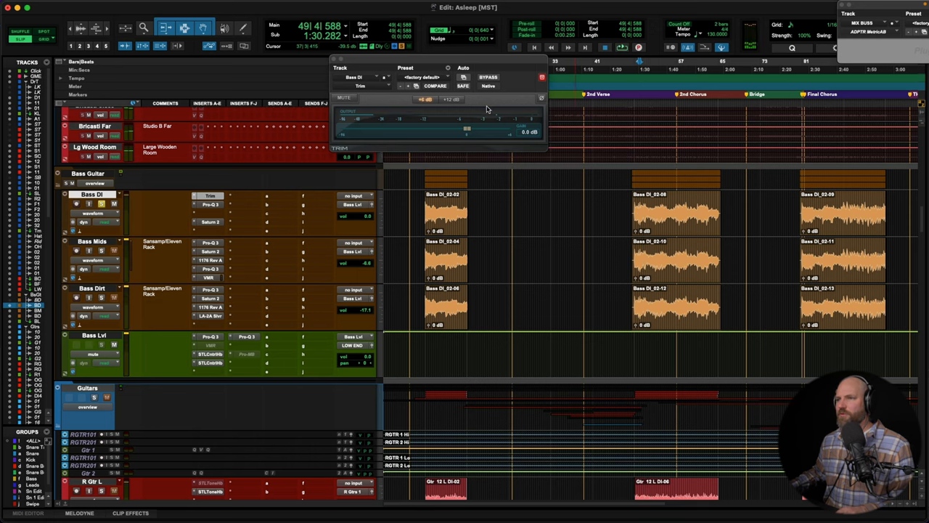
scroll("right", 3)
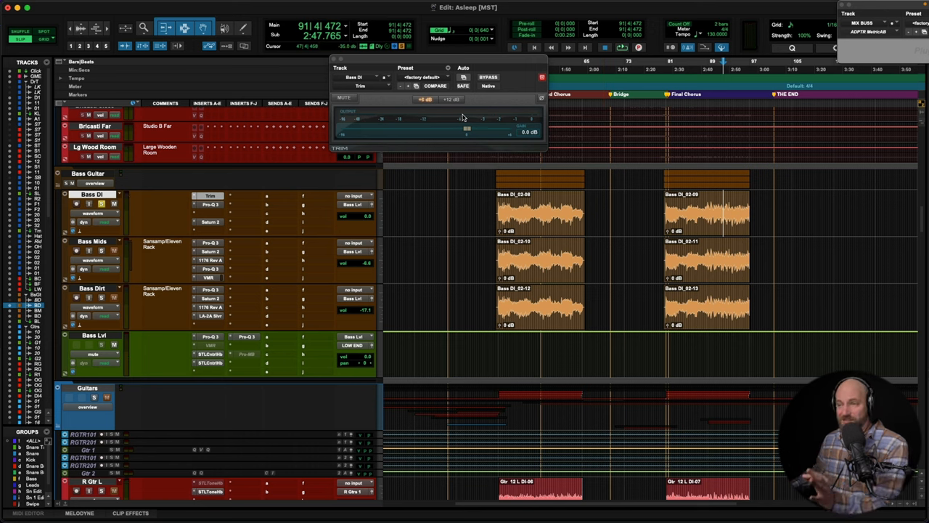
mouse_move(485, 118)
type("-6 average but some peaks up around -3 ish")
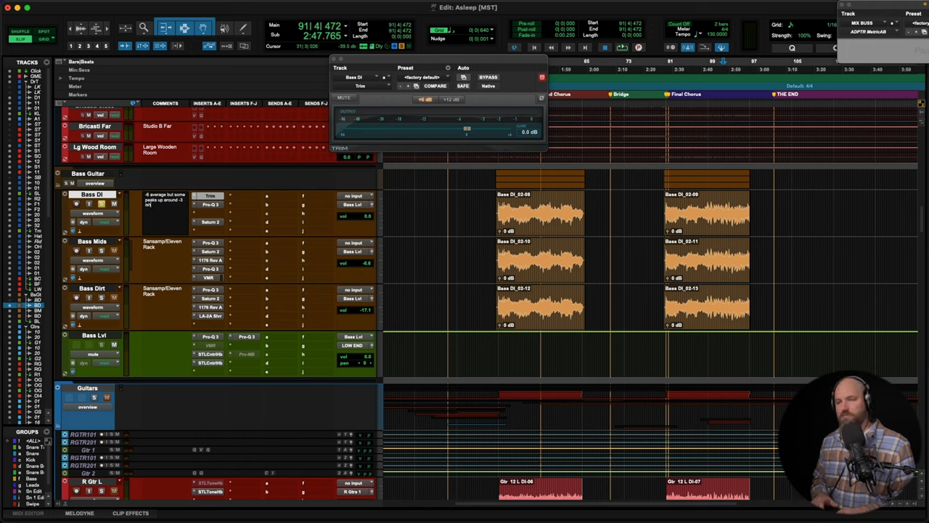
mouse_move(407, 209)
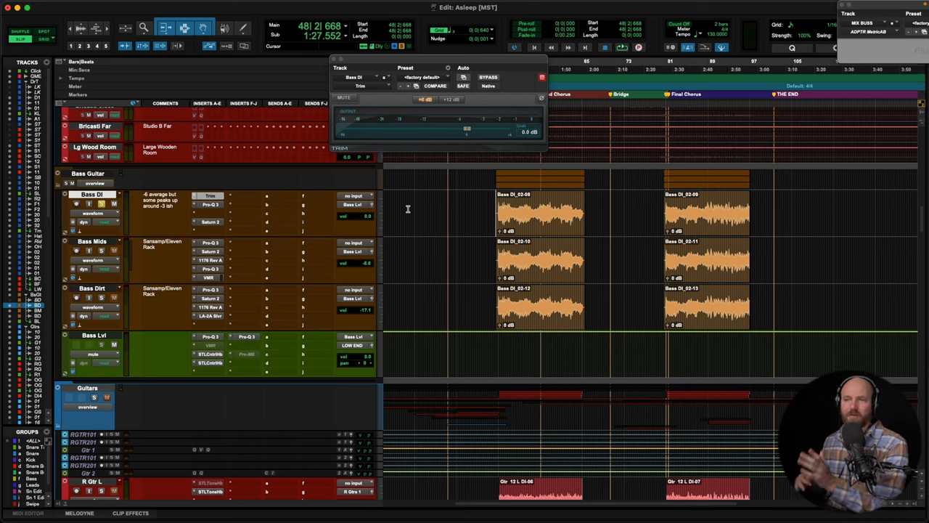
mouse_move(200, 218)
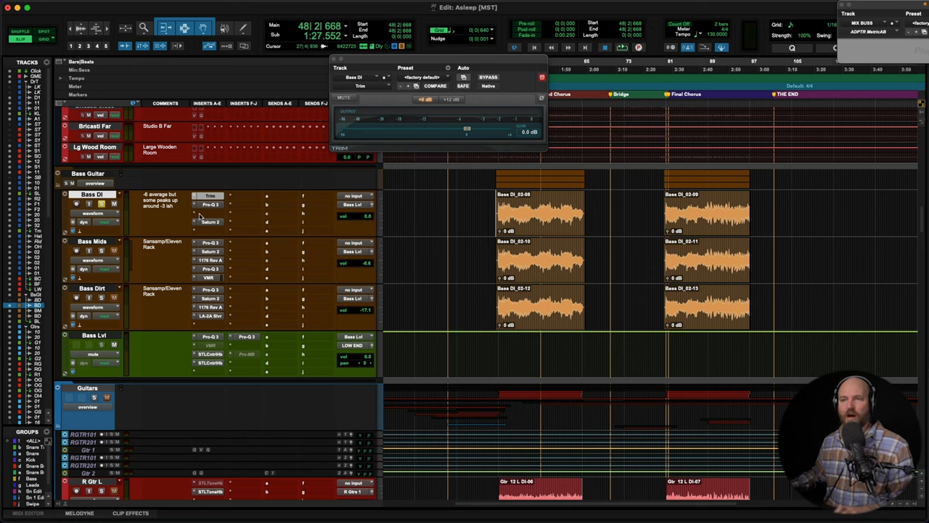
mouse_move(243, 211)
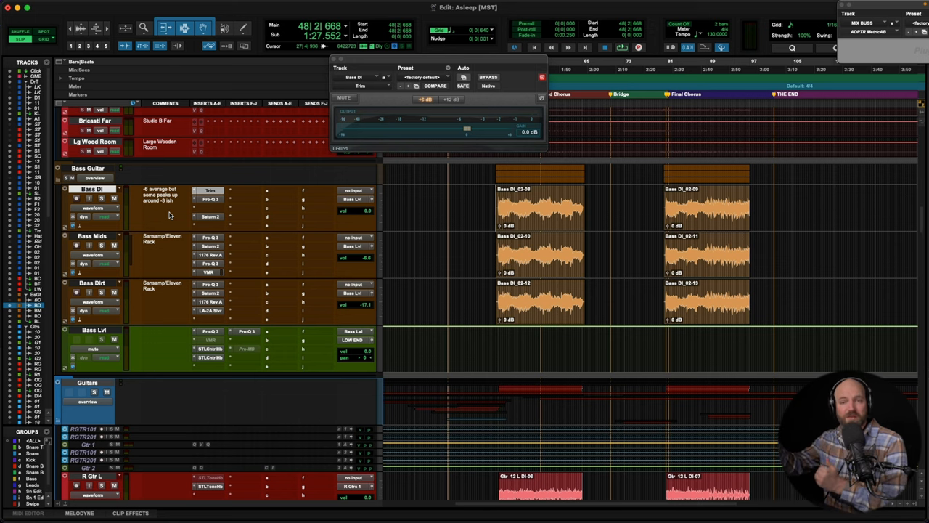
mouse_move(166, 209)
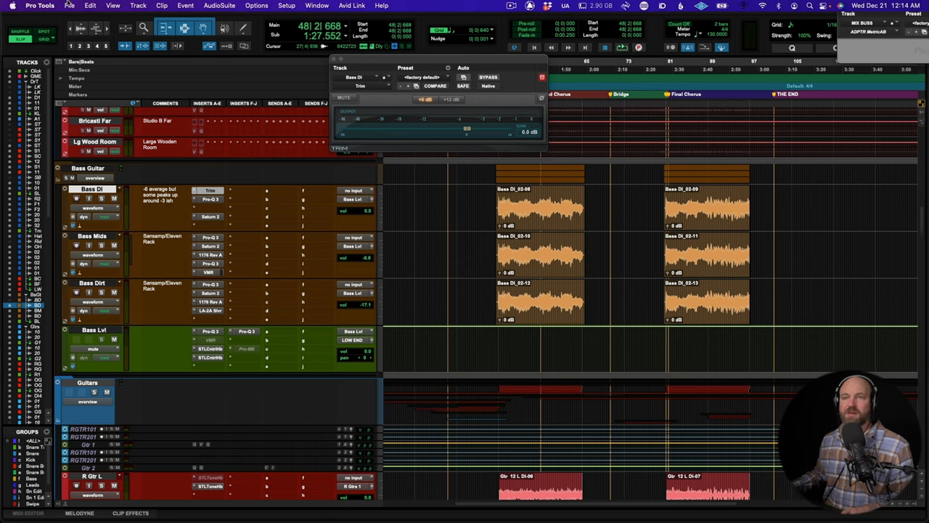
Save the session as a template named Navigate Master Template V1 in the DGR category
left_click(69, 6)
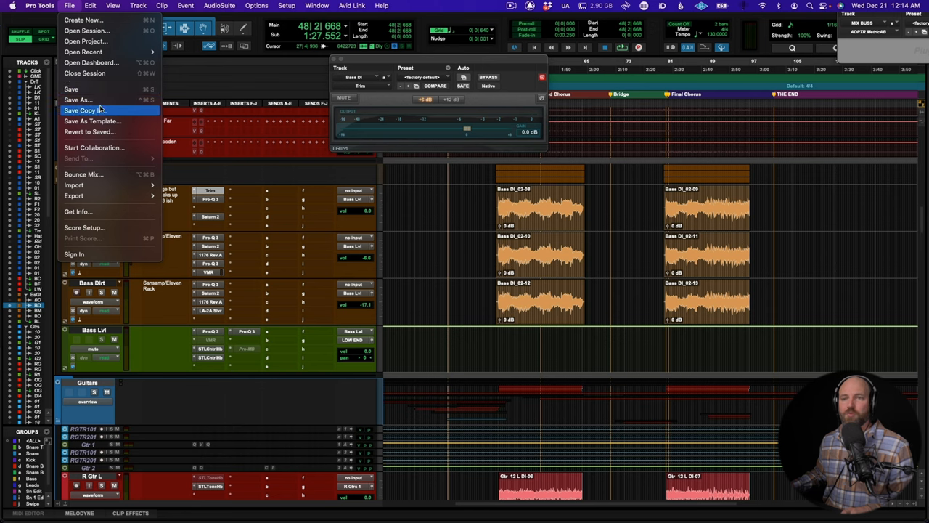
mouse_move(93, 121)
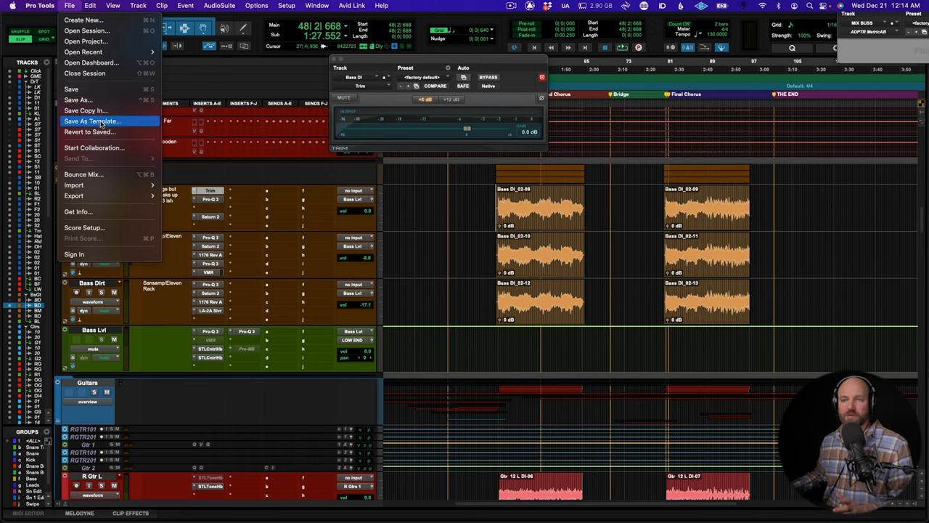
left_click(93, 120)
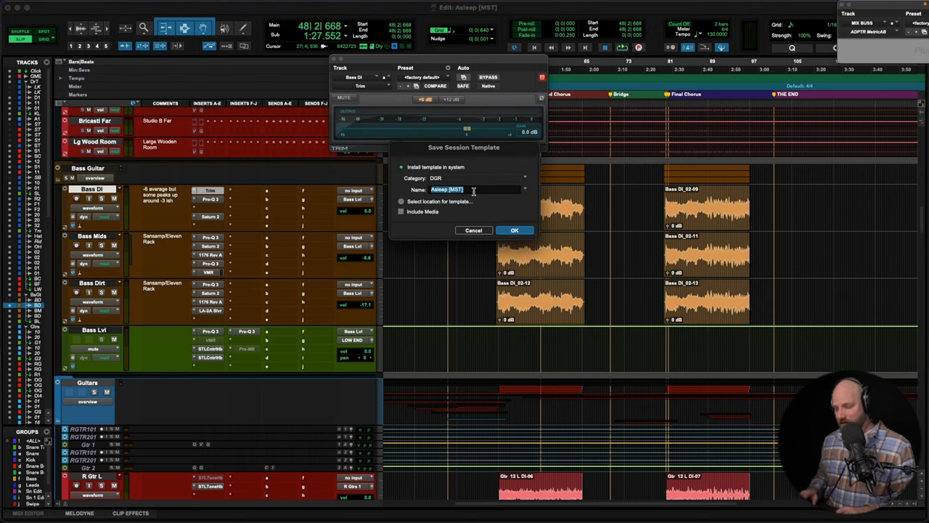
type("Navigate")
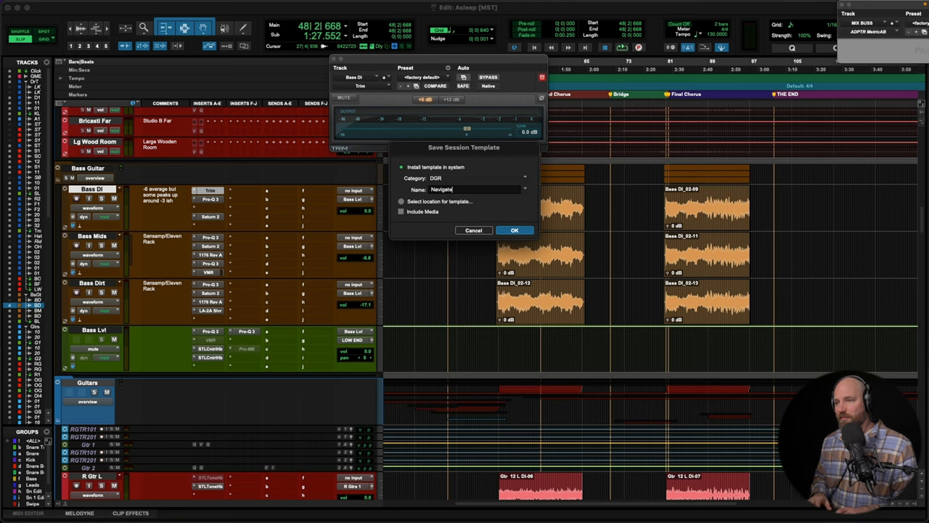
type("M")
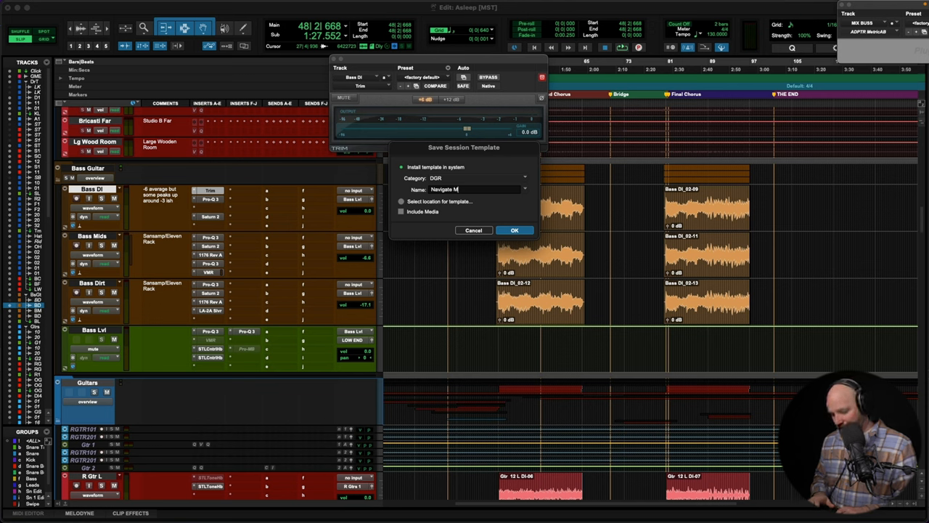
type("aster Teplate")
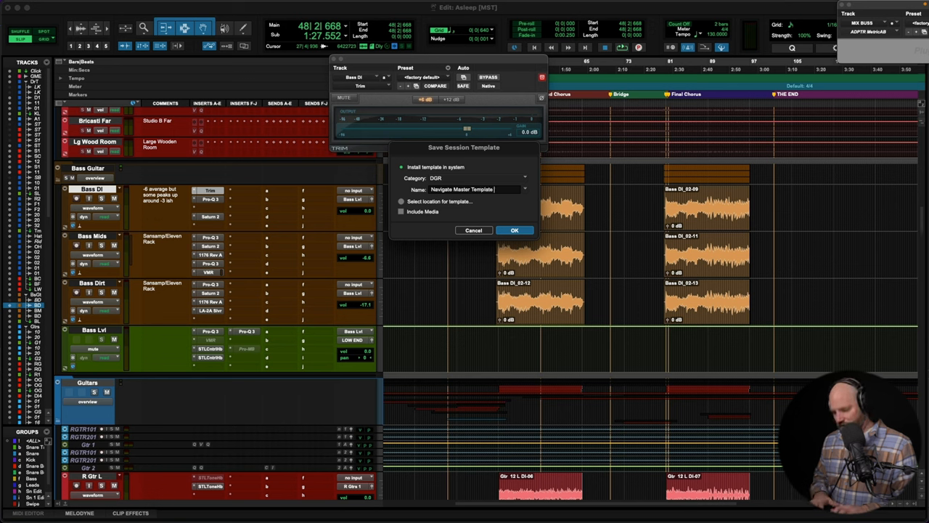
type("V1")
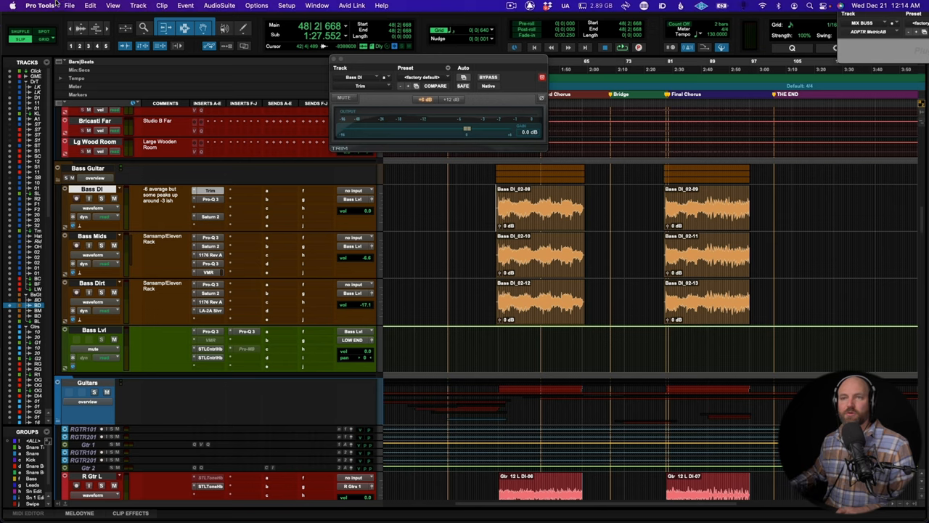
Start a new session named 'Navigate - Everything [DG Mix]'
left_click(70, 5)
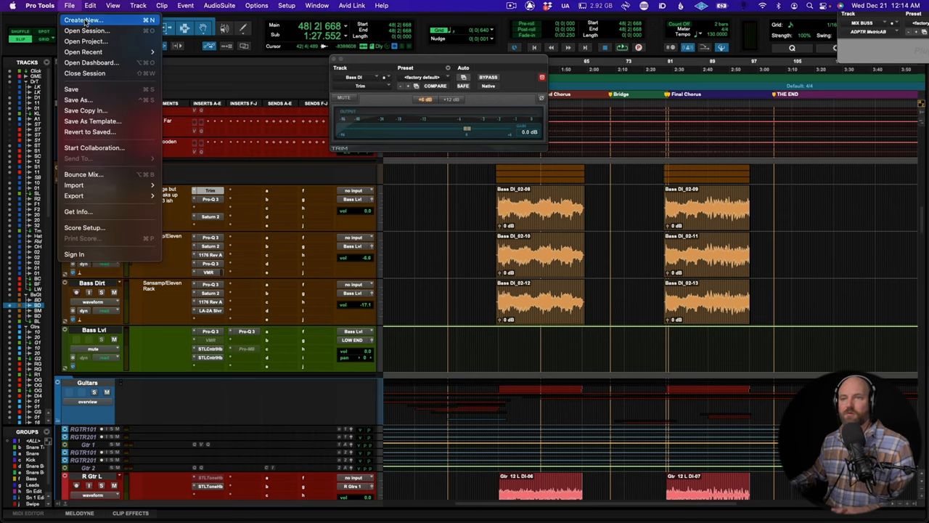
left_click(85, 21)
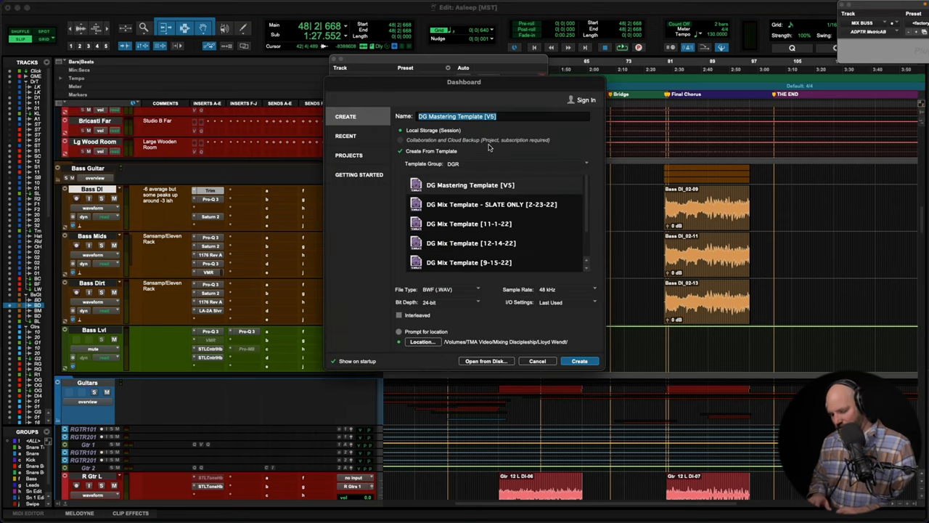
type("Navigate - Everything [")
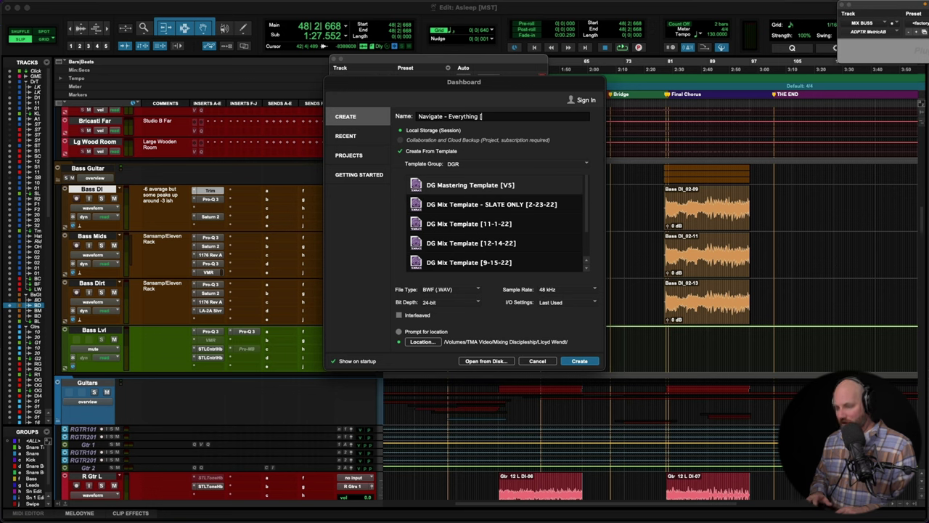
type("DG Mix]")
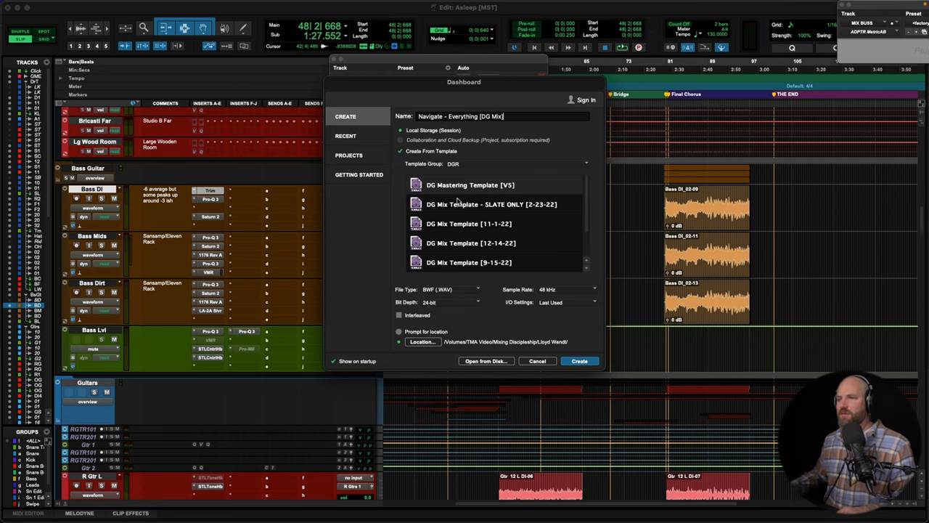
mouse_move(468, 206)
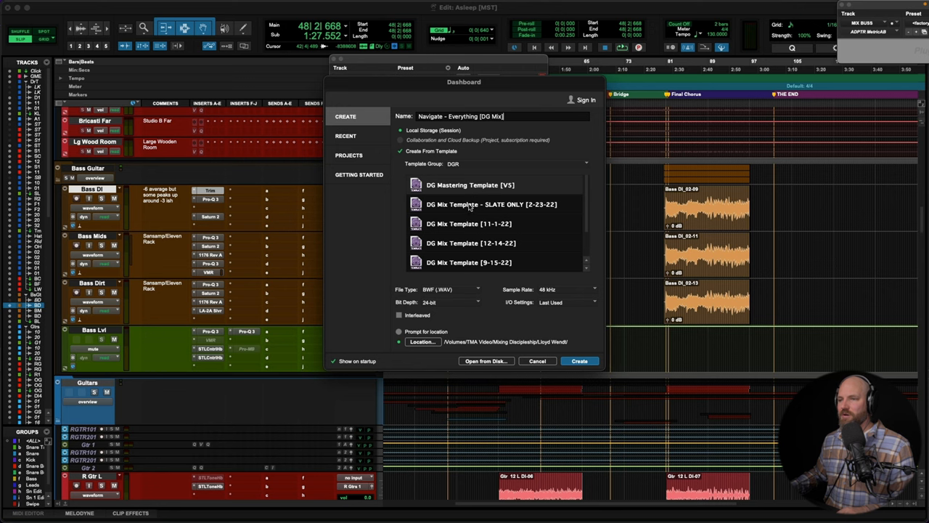
Select the Navigate Master Mix Template from the DGR templates and create the session
scroll("down", 3)
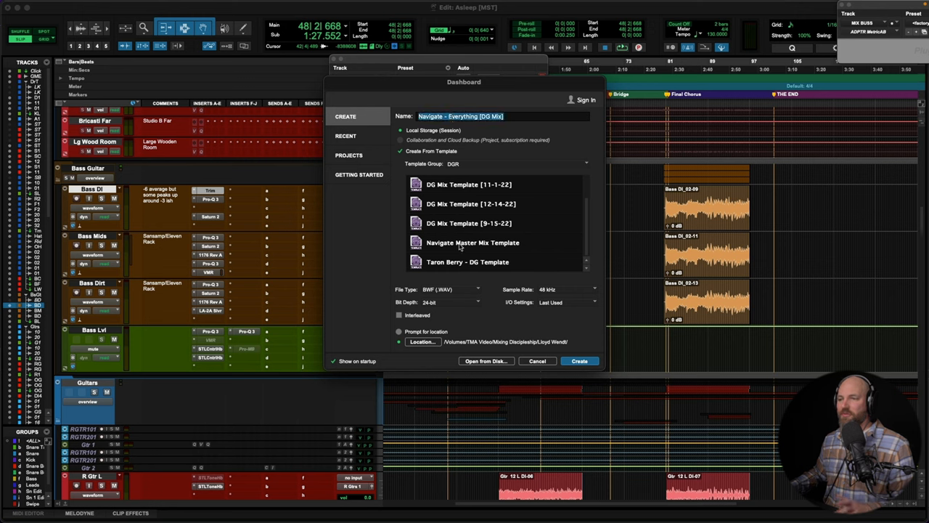
left_click(473, 243)
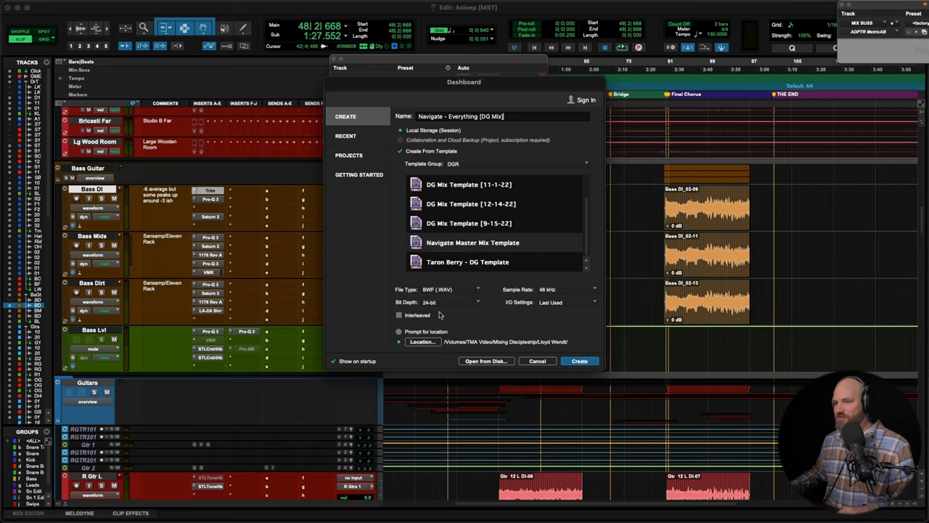
left_click(422, 341)
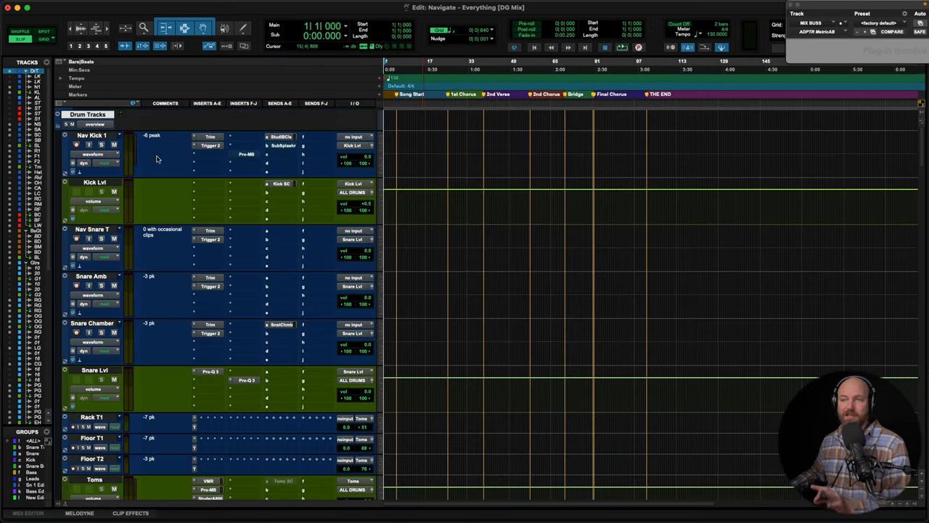
mouse_move(209, 150)
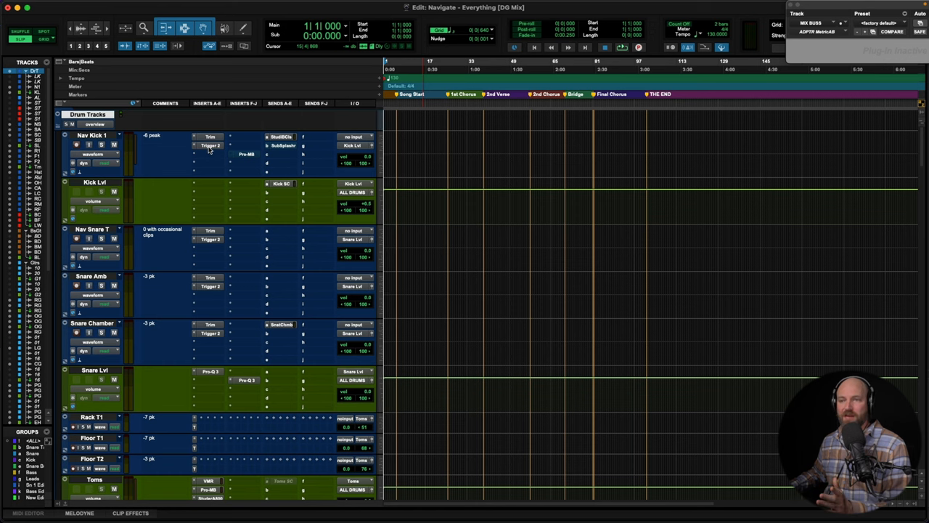
scroll("down", 3)
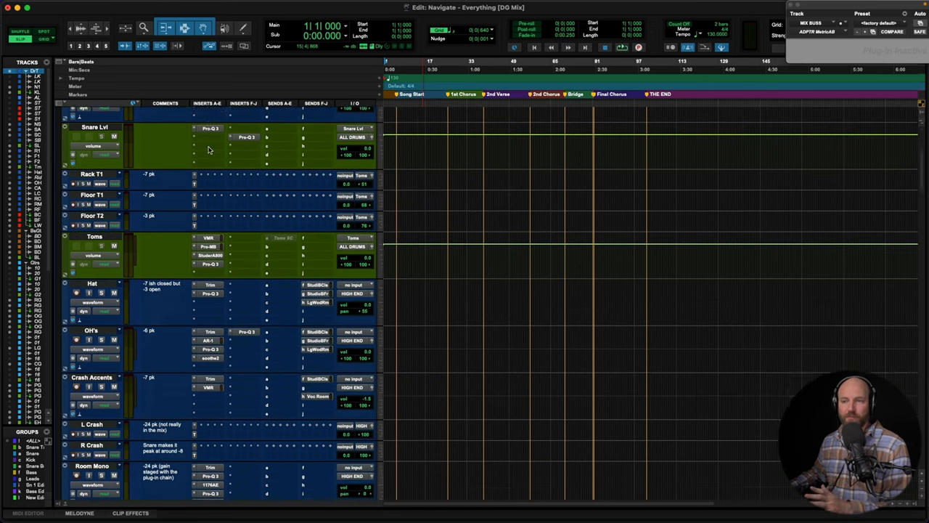
scroll("down", 3)
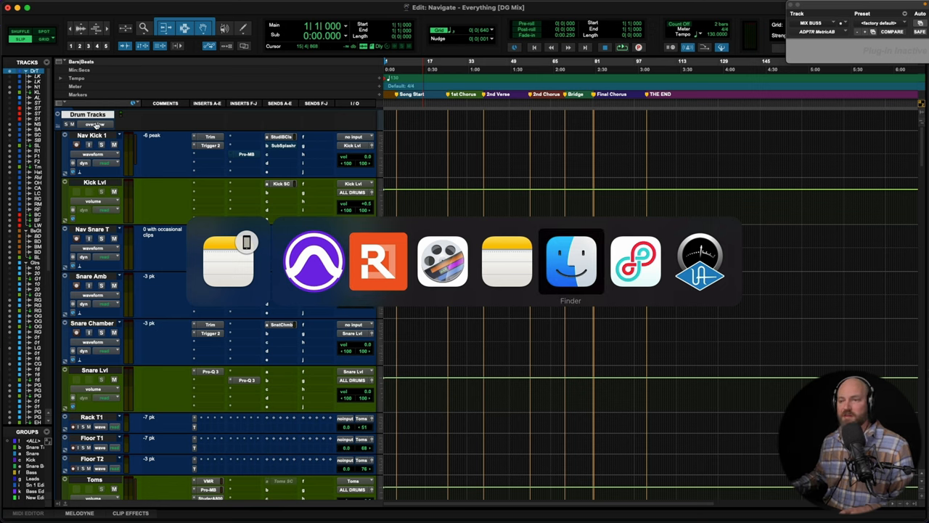
Drag the drum, bass and guitar audio files from Finder onto their matching template tracks
left_click(570, 262)
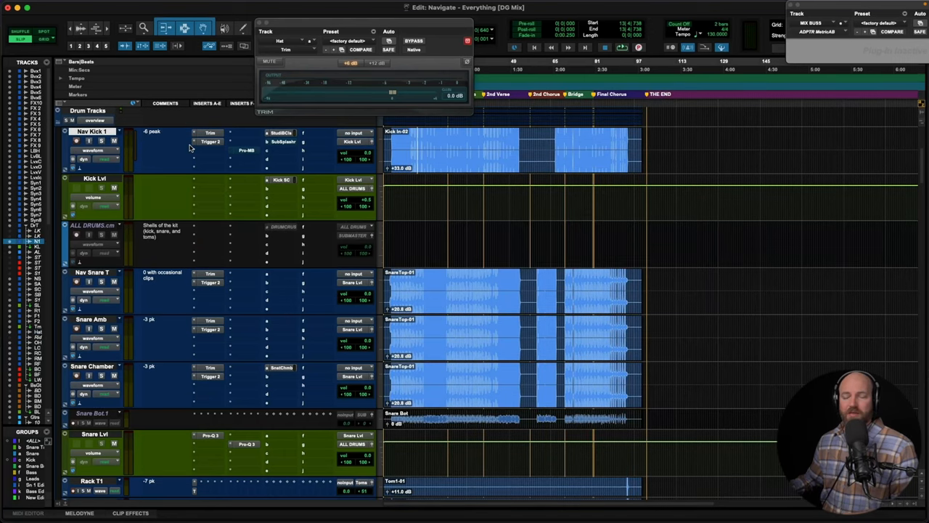
scroll("down", 3)
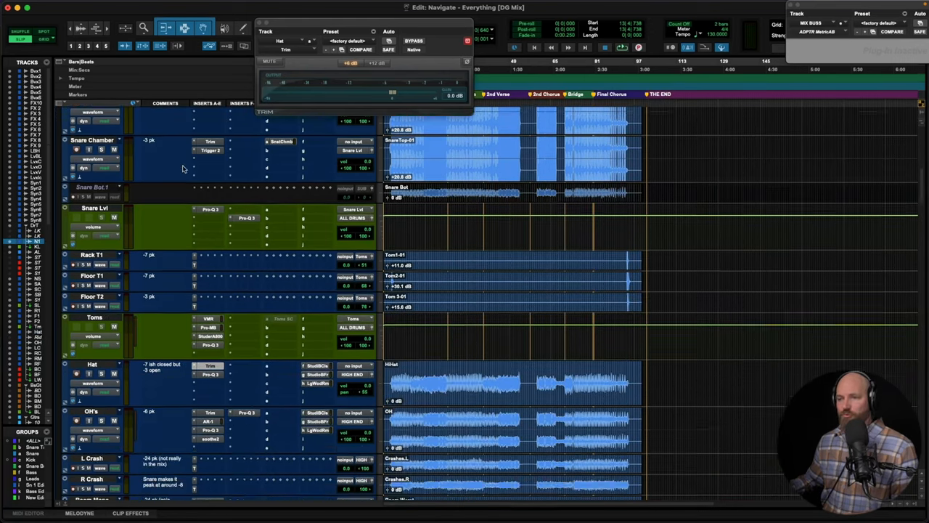
scroll("down", 3)
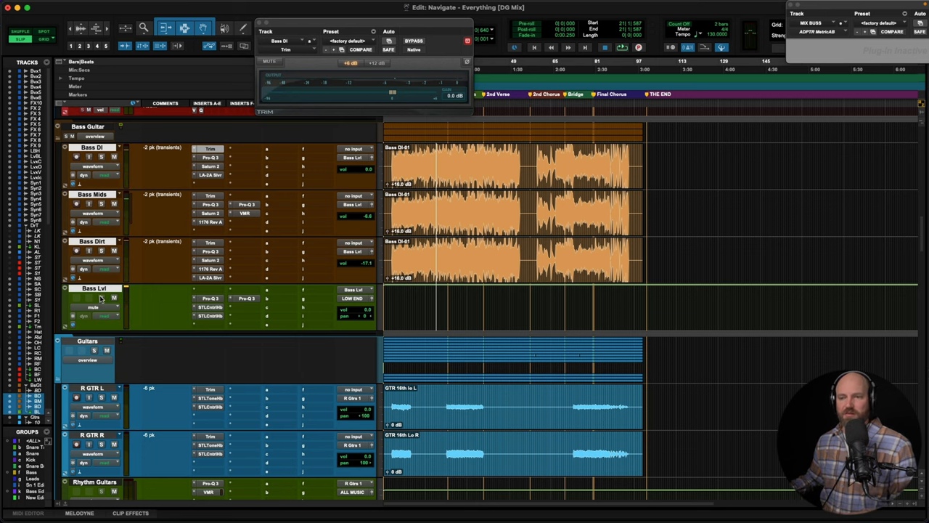
Raise the clip gain on the Hat and OH tracks until their waveforms reach a workable level
scroll("down", 3)
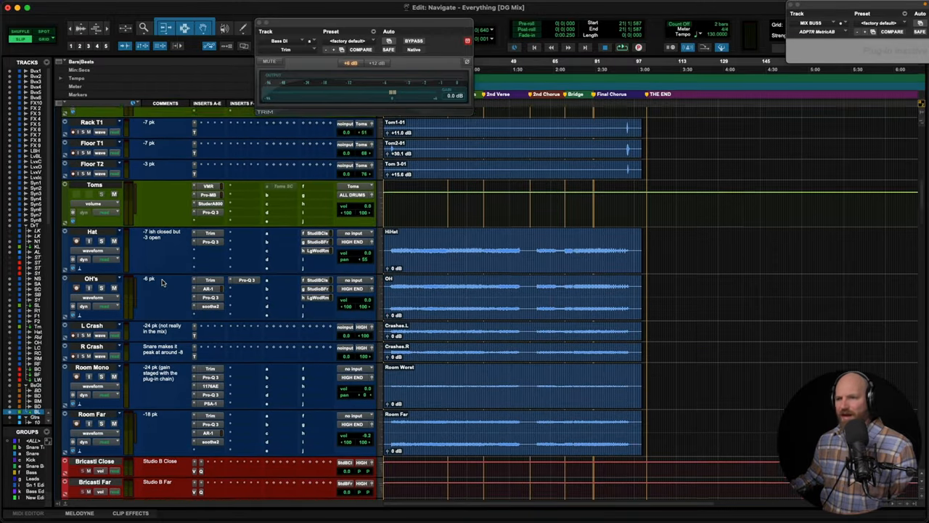
scroll("down", 3)
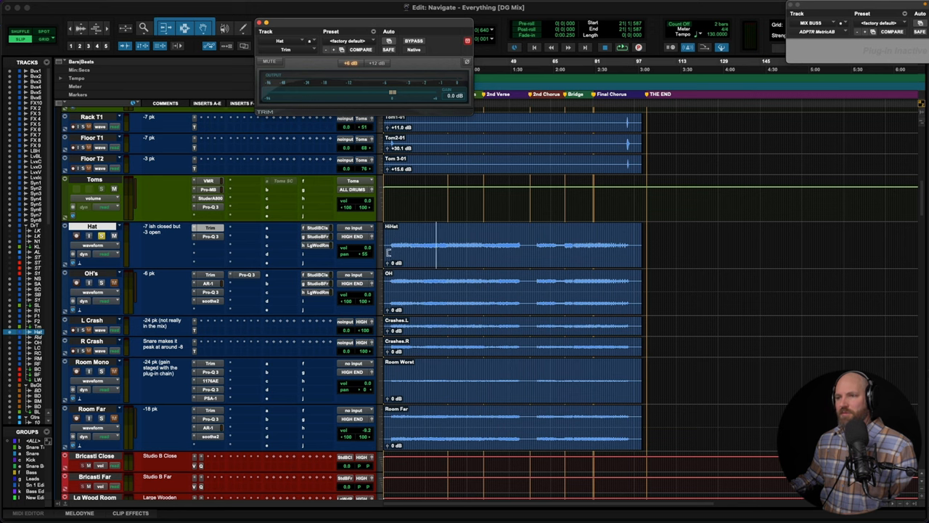
mouse_move(136, 232)
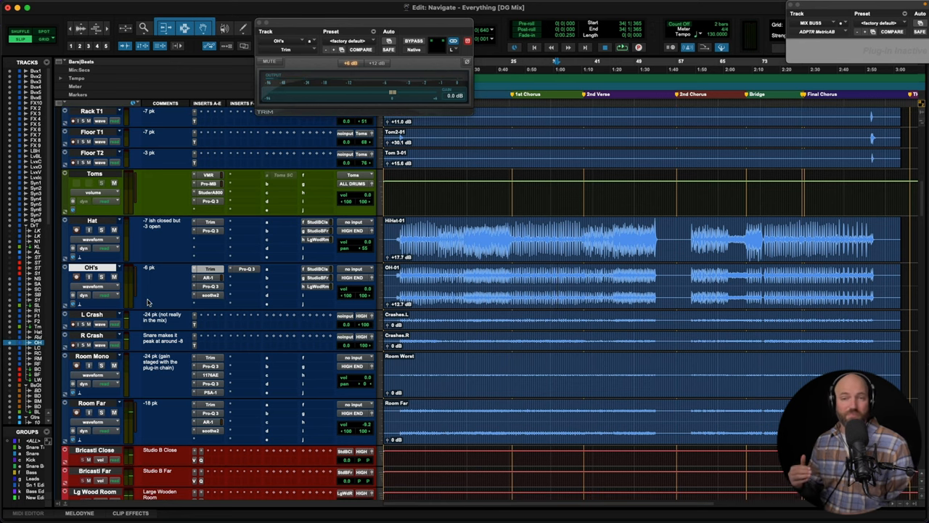
scroll("down", 3)
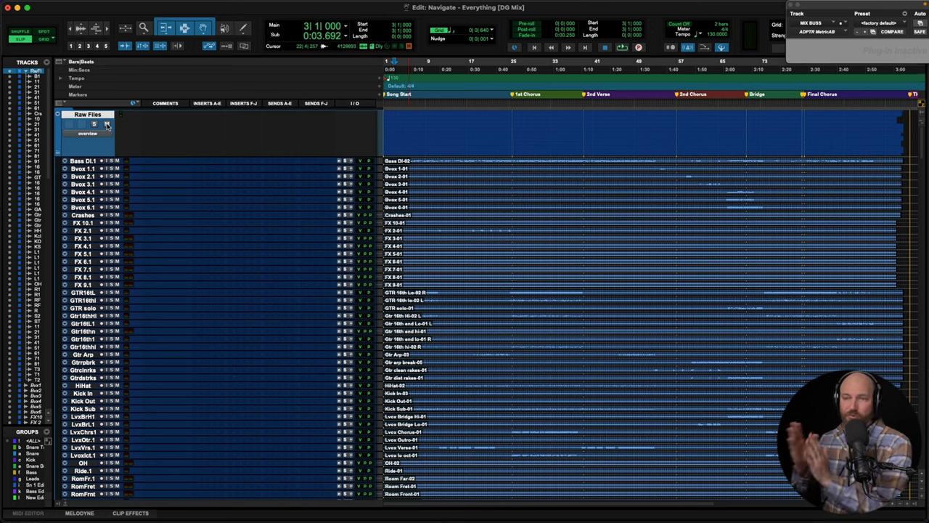
scroll("down", 3)
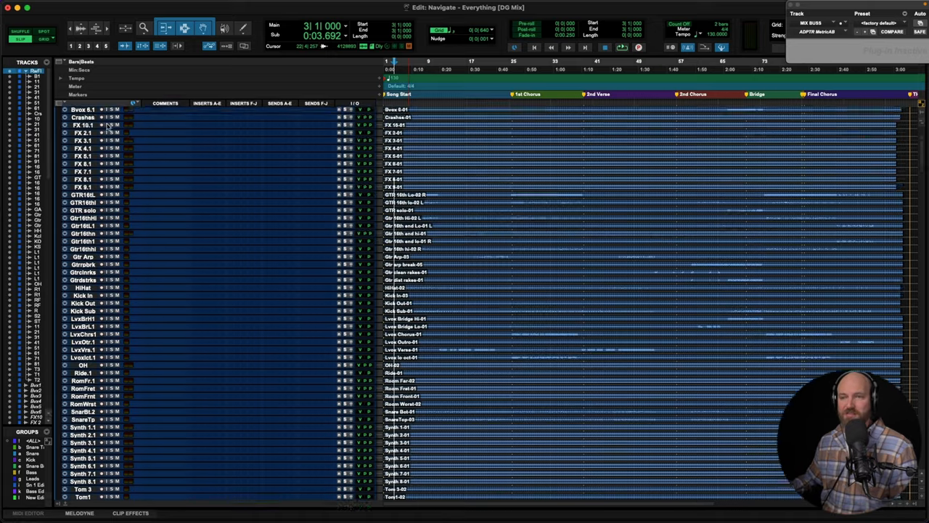
scroll("down", 3)
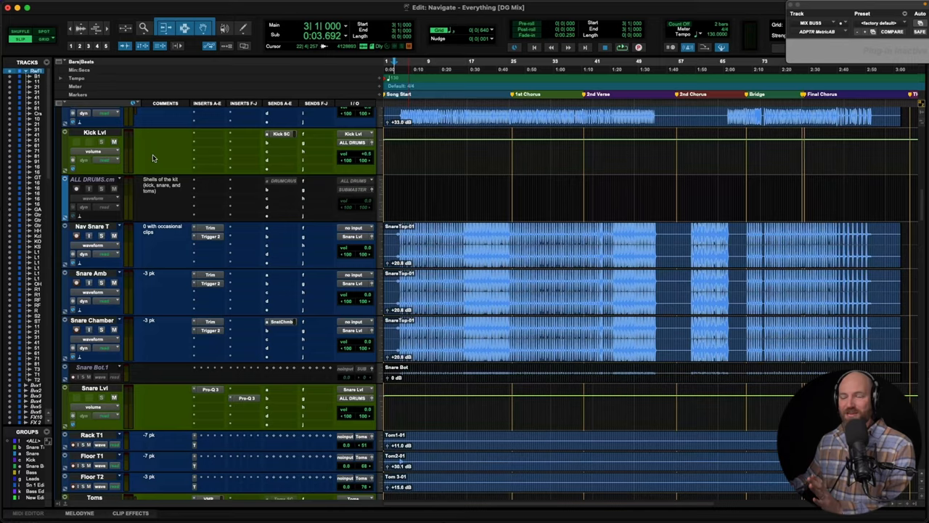
scroll("down", 3)
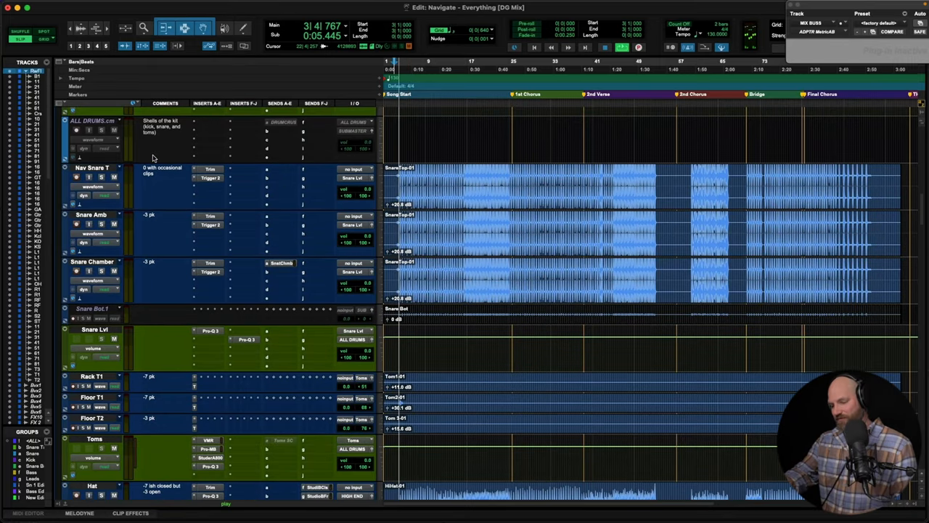